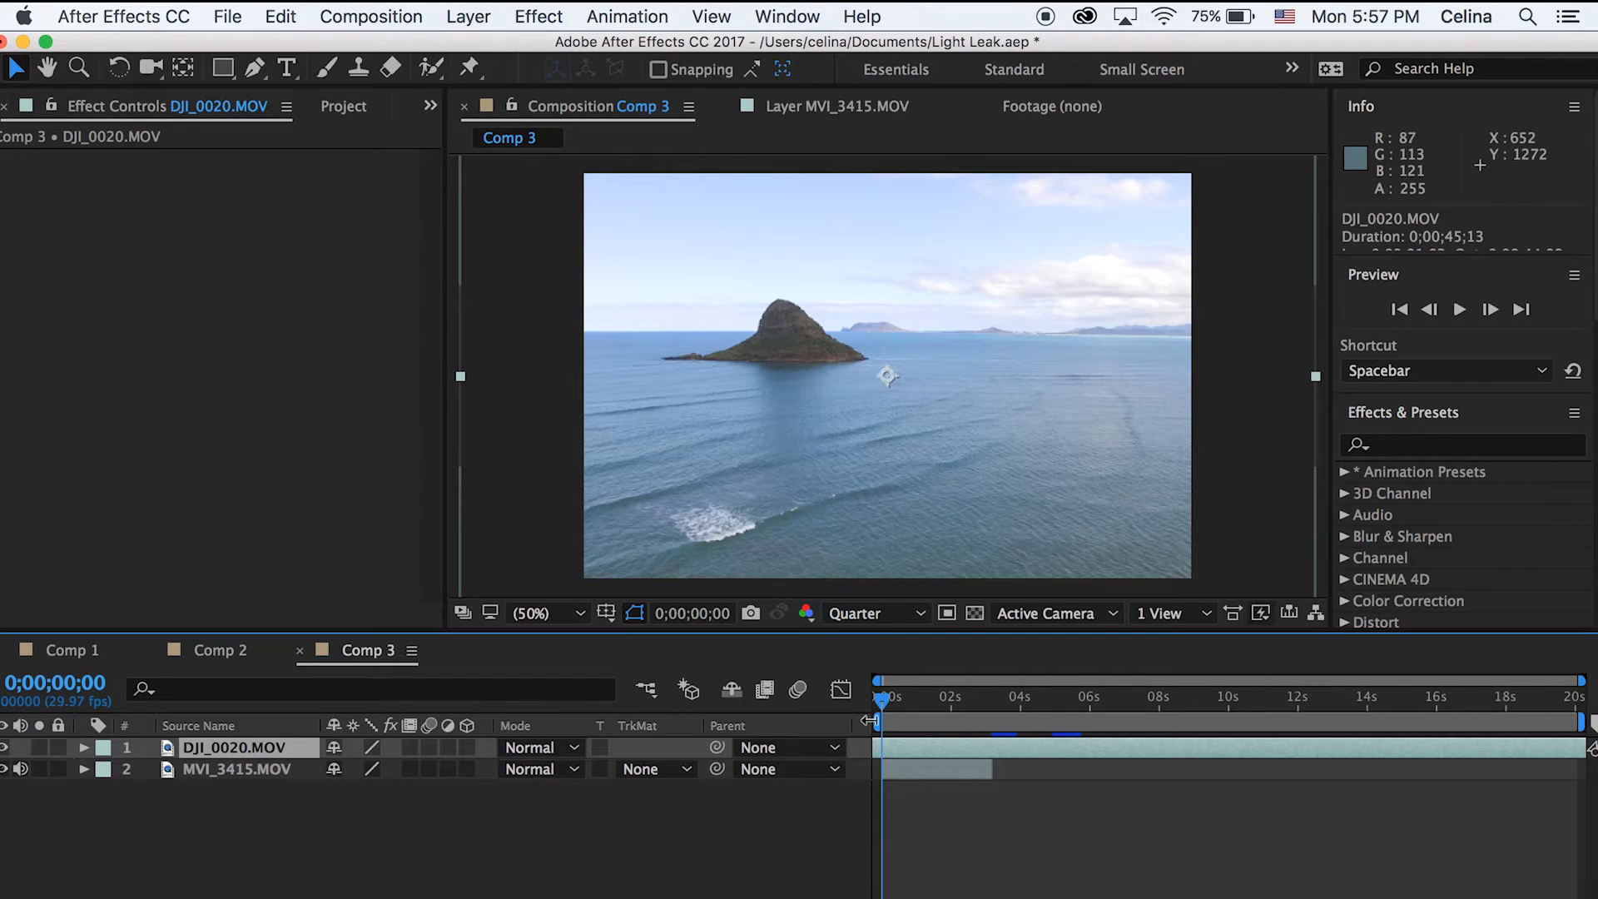
pyautogui.moveTo(882, 703)
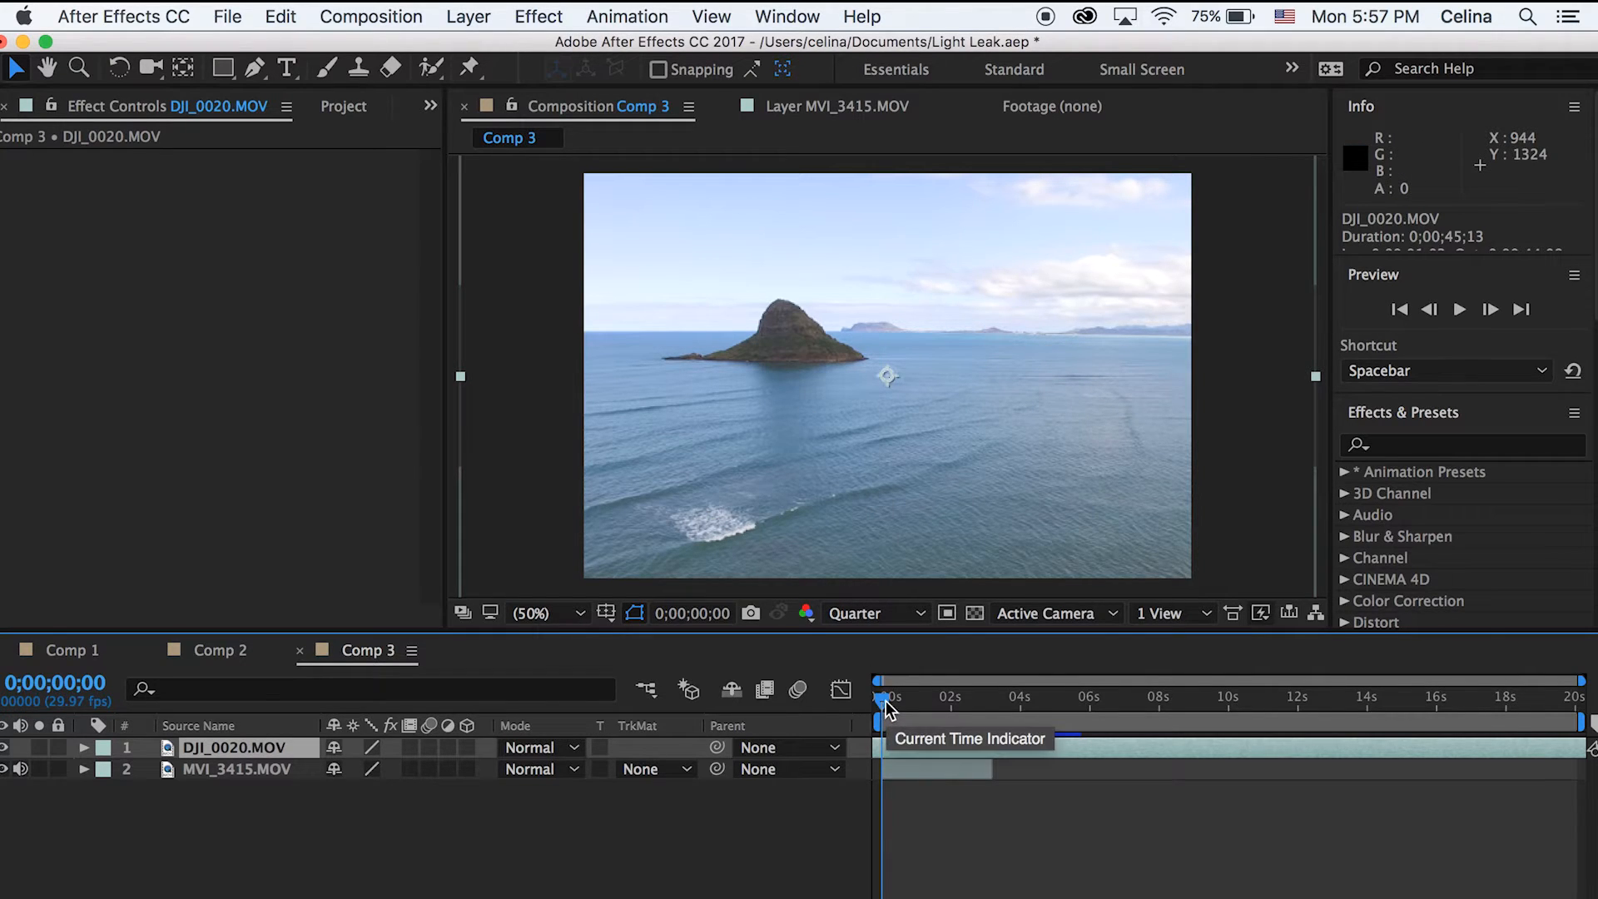
# Preview the drone shot, then trace a mask along the horizon and island on the top copy
pyautogui.moveTo(882, 701); pyautogui.dragTo(923, 701)
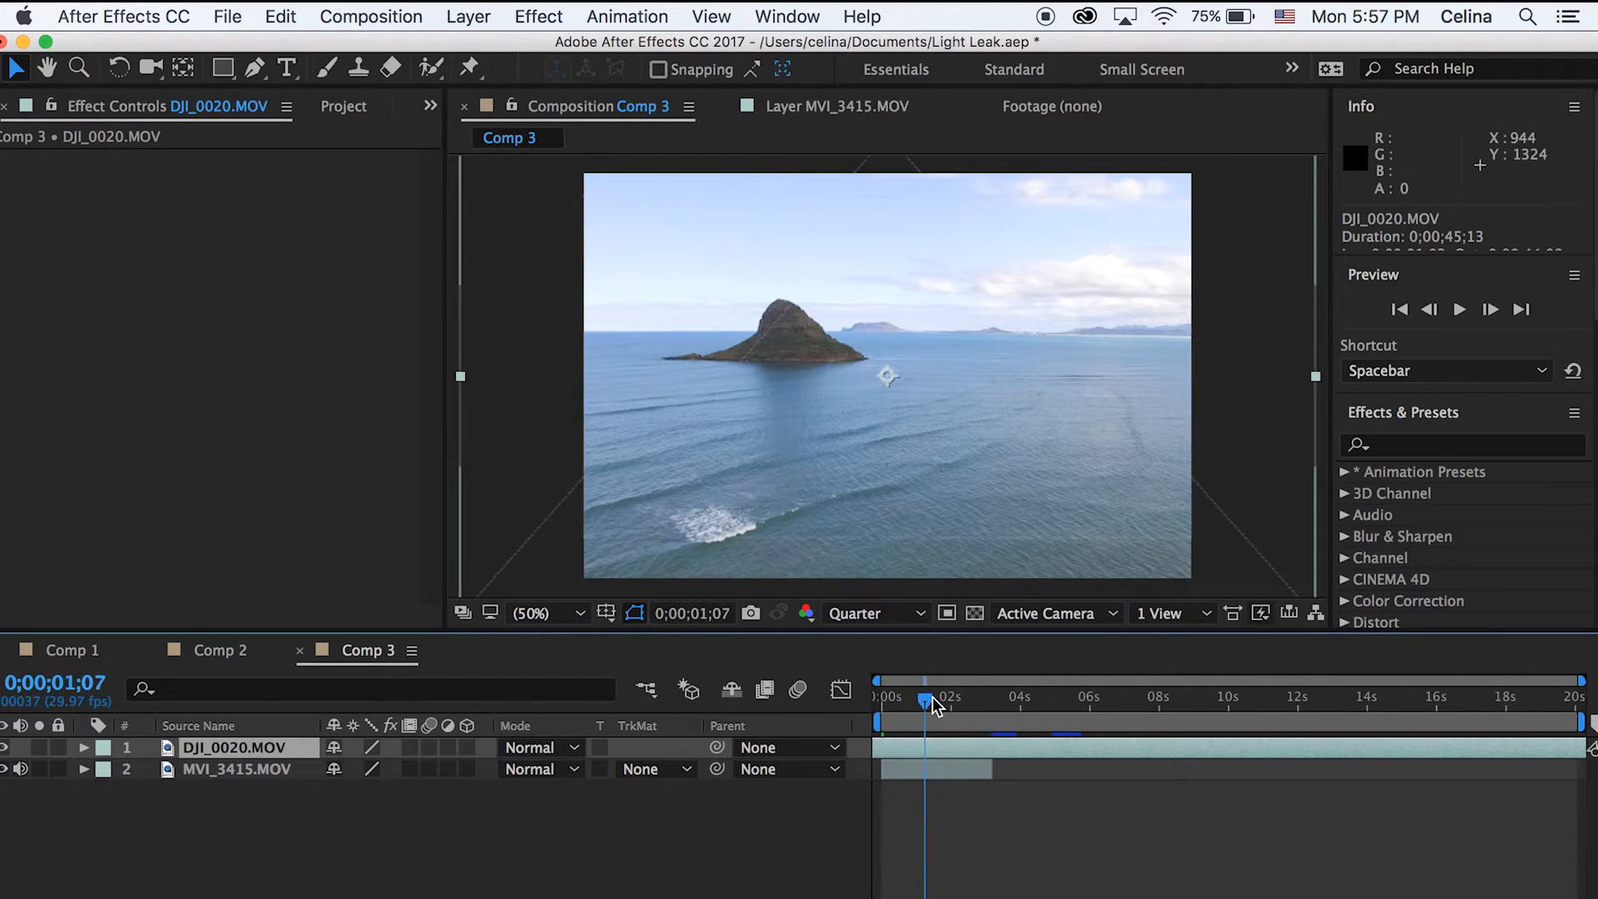
pyautogui.moveTo(930, 703); pyautogui.dragTo(922, 704)
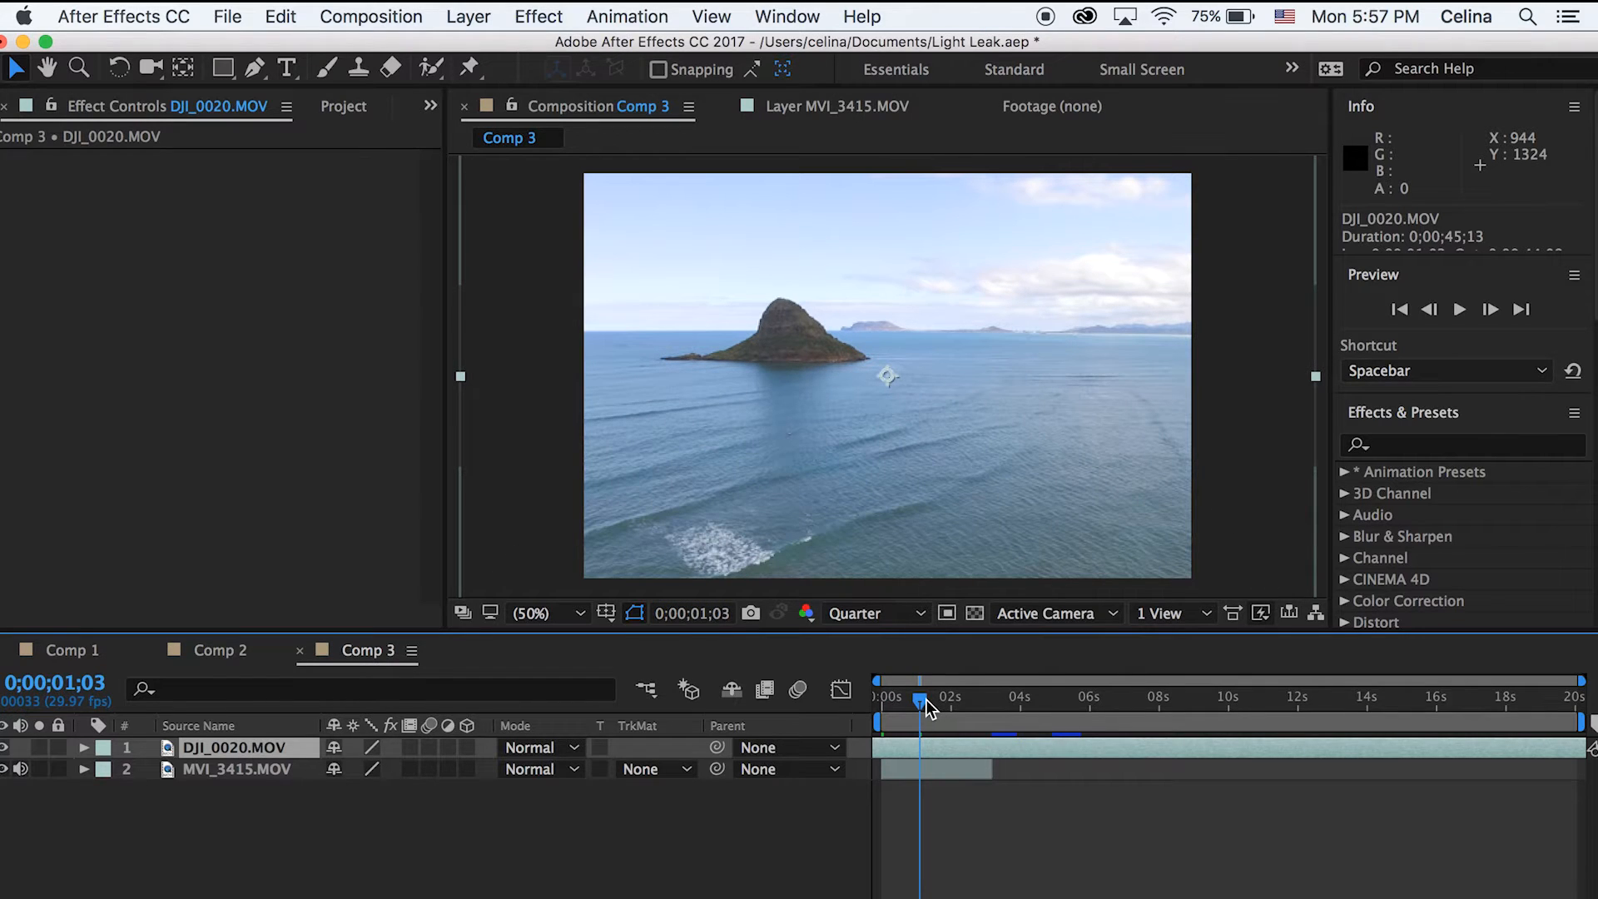
pyautogui.moveTo(1025, 337)
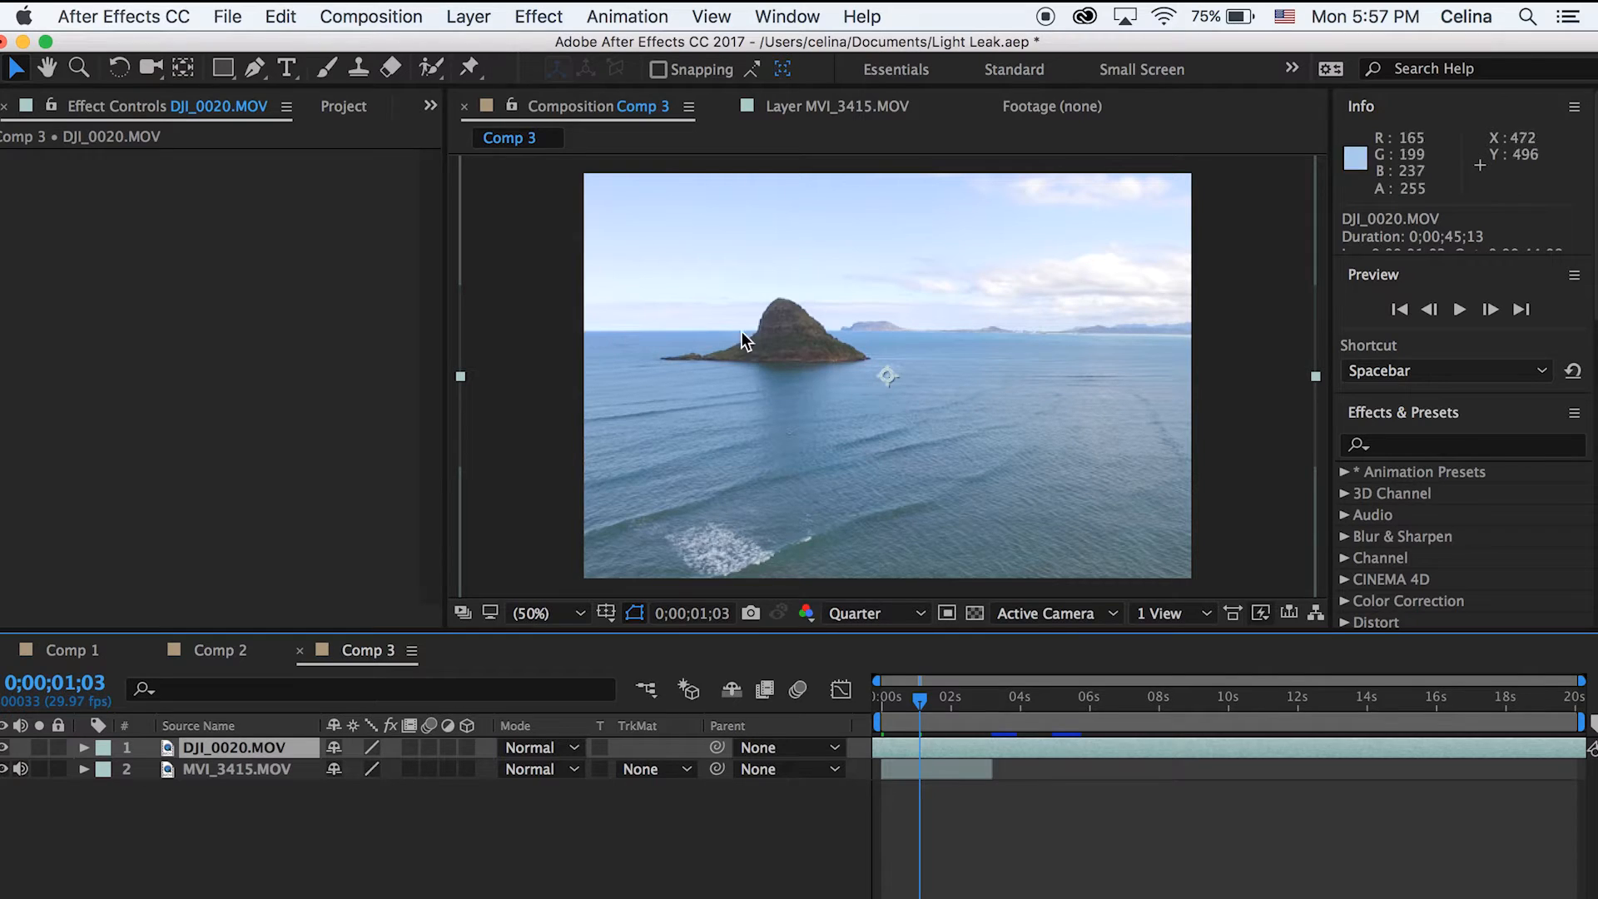
pyautogui.moveTo(907, 286)
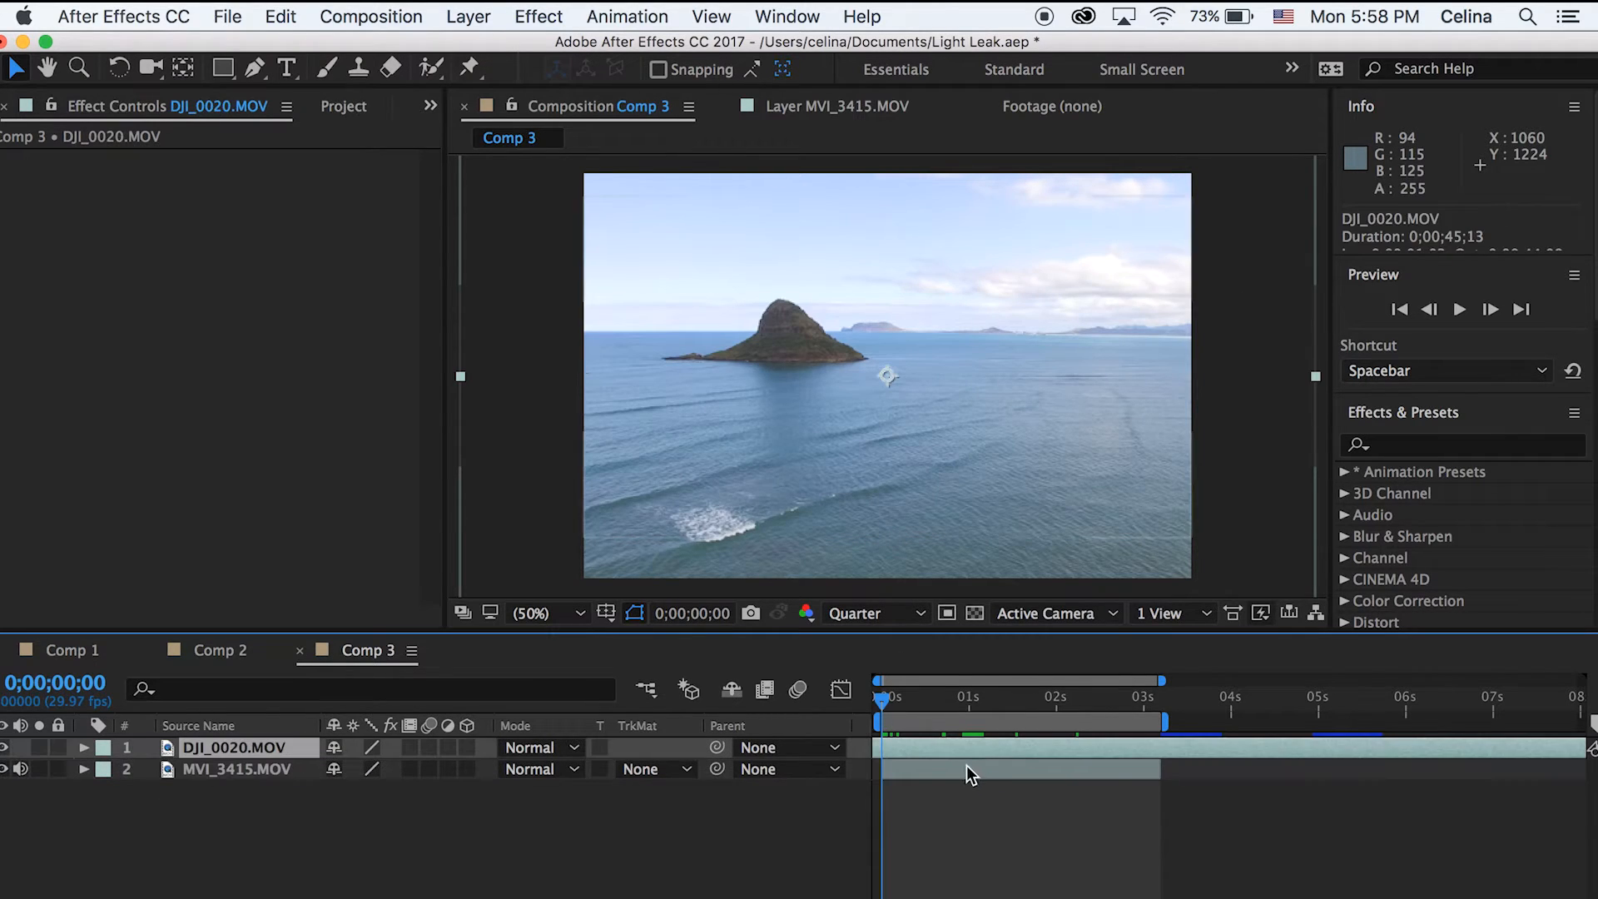
pyautogui.moveTo(936, 759)
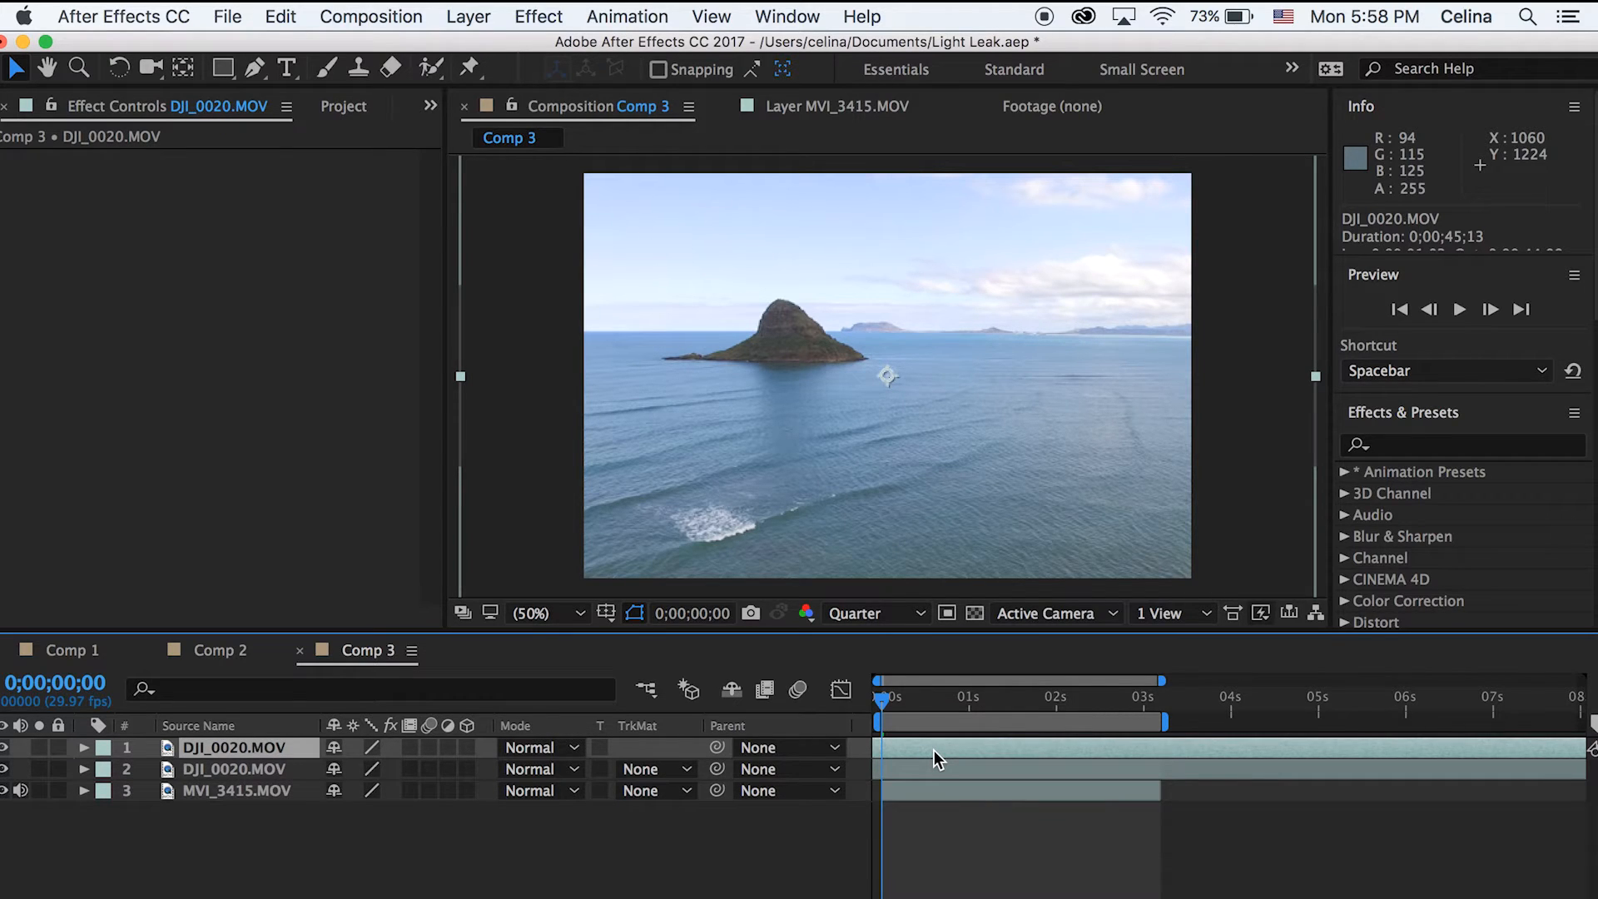
pyautogui.moveTo(681, 417)
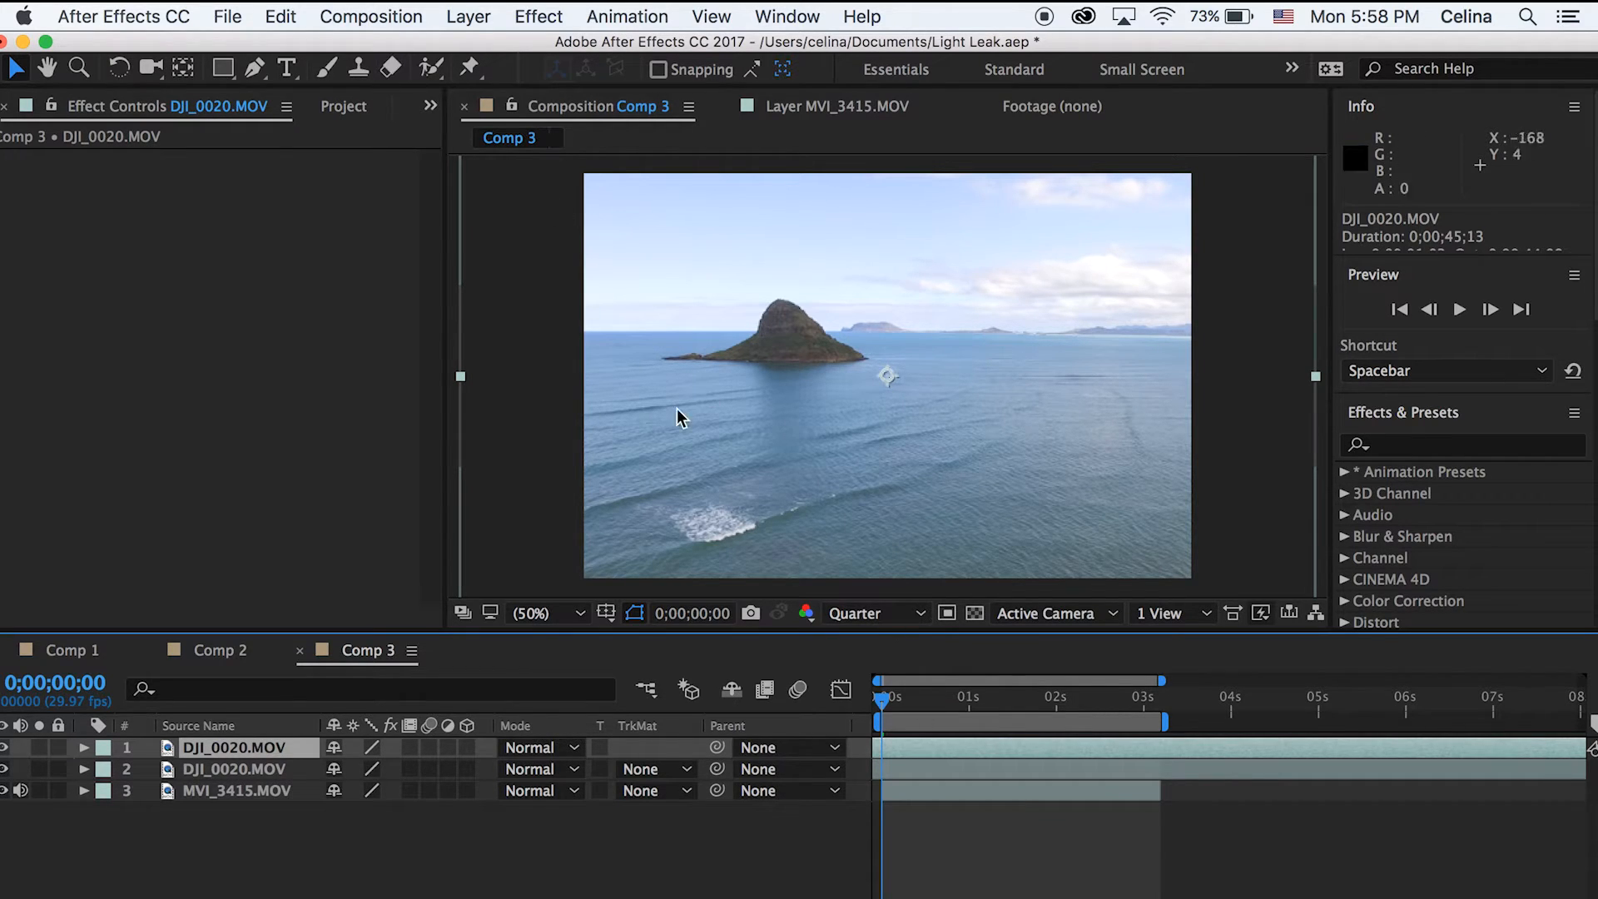
pyautogui.moveTo(819, 340)
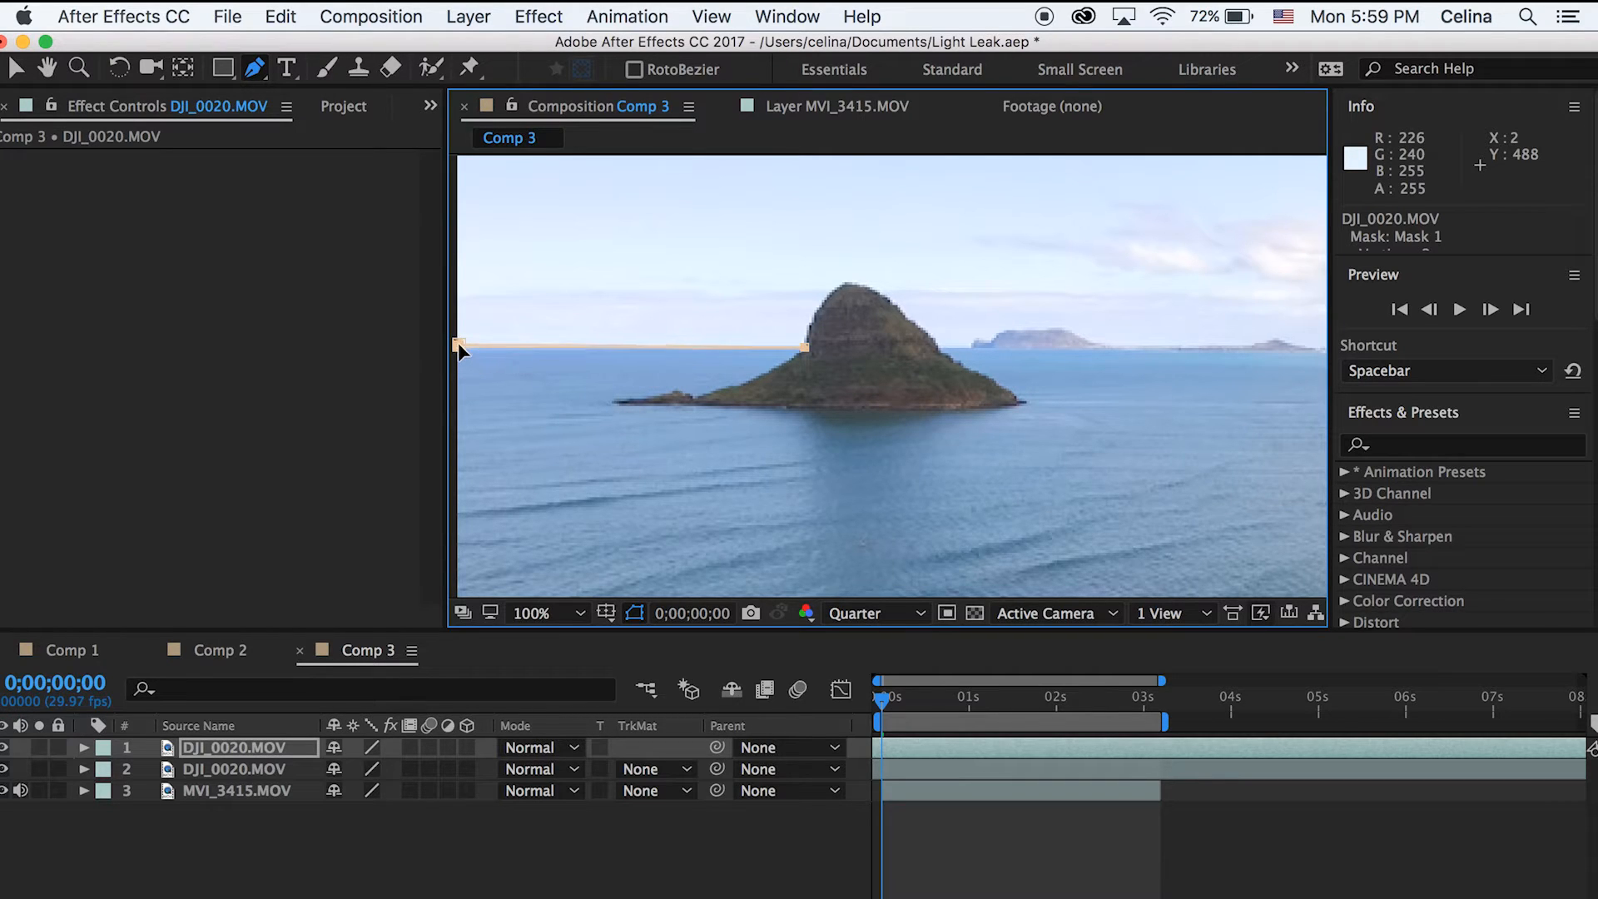
pyautogui.moveTo(805, 346); pyautogui.dragTo(826, 298)
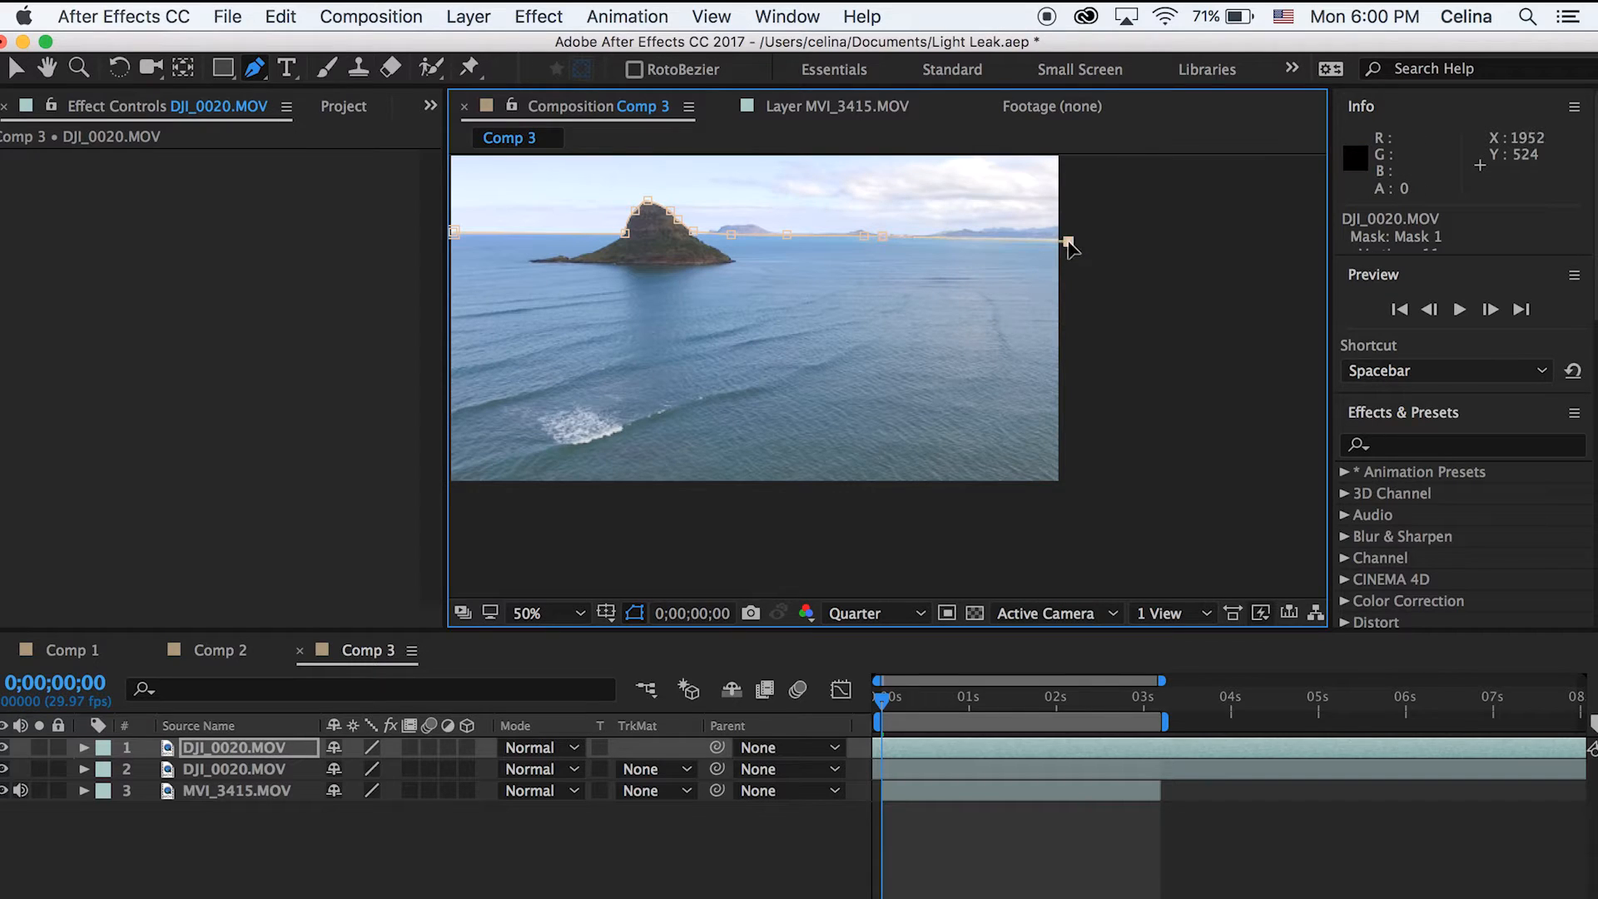
pyautogui.moveTo(1068, 245); pyautogui.dragTo(1107, 537)
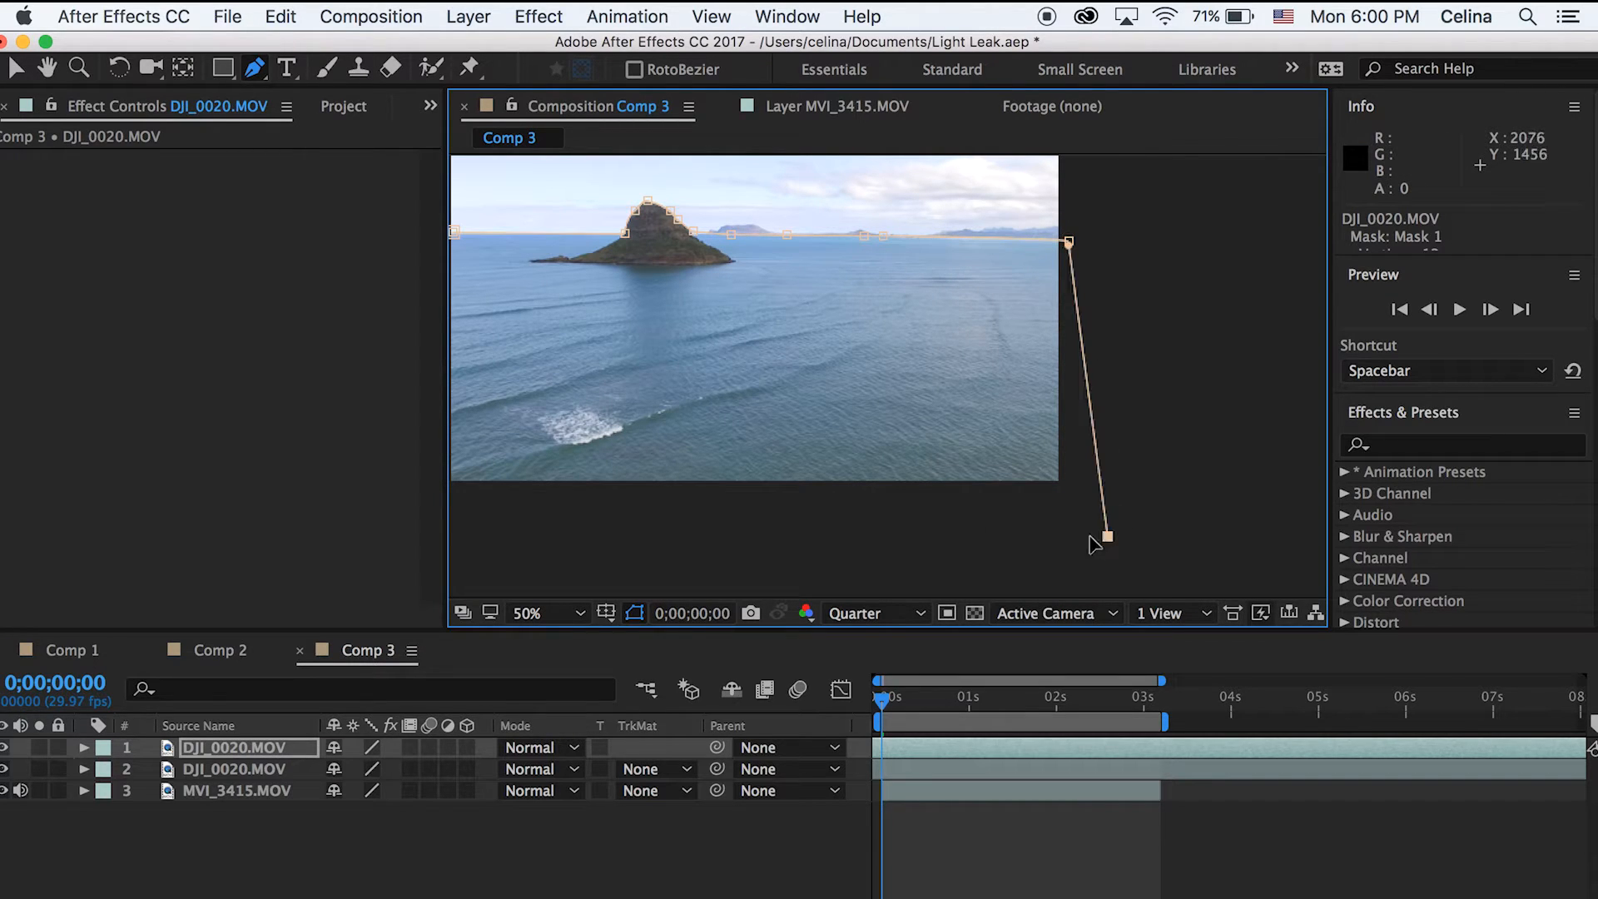
pyautogui.moveTo(1107, 537); pyautogui.dragTo(459, 514)
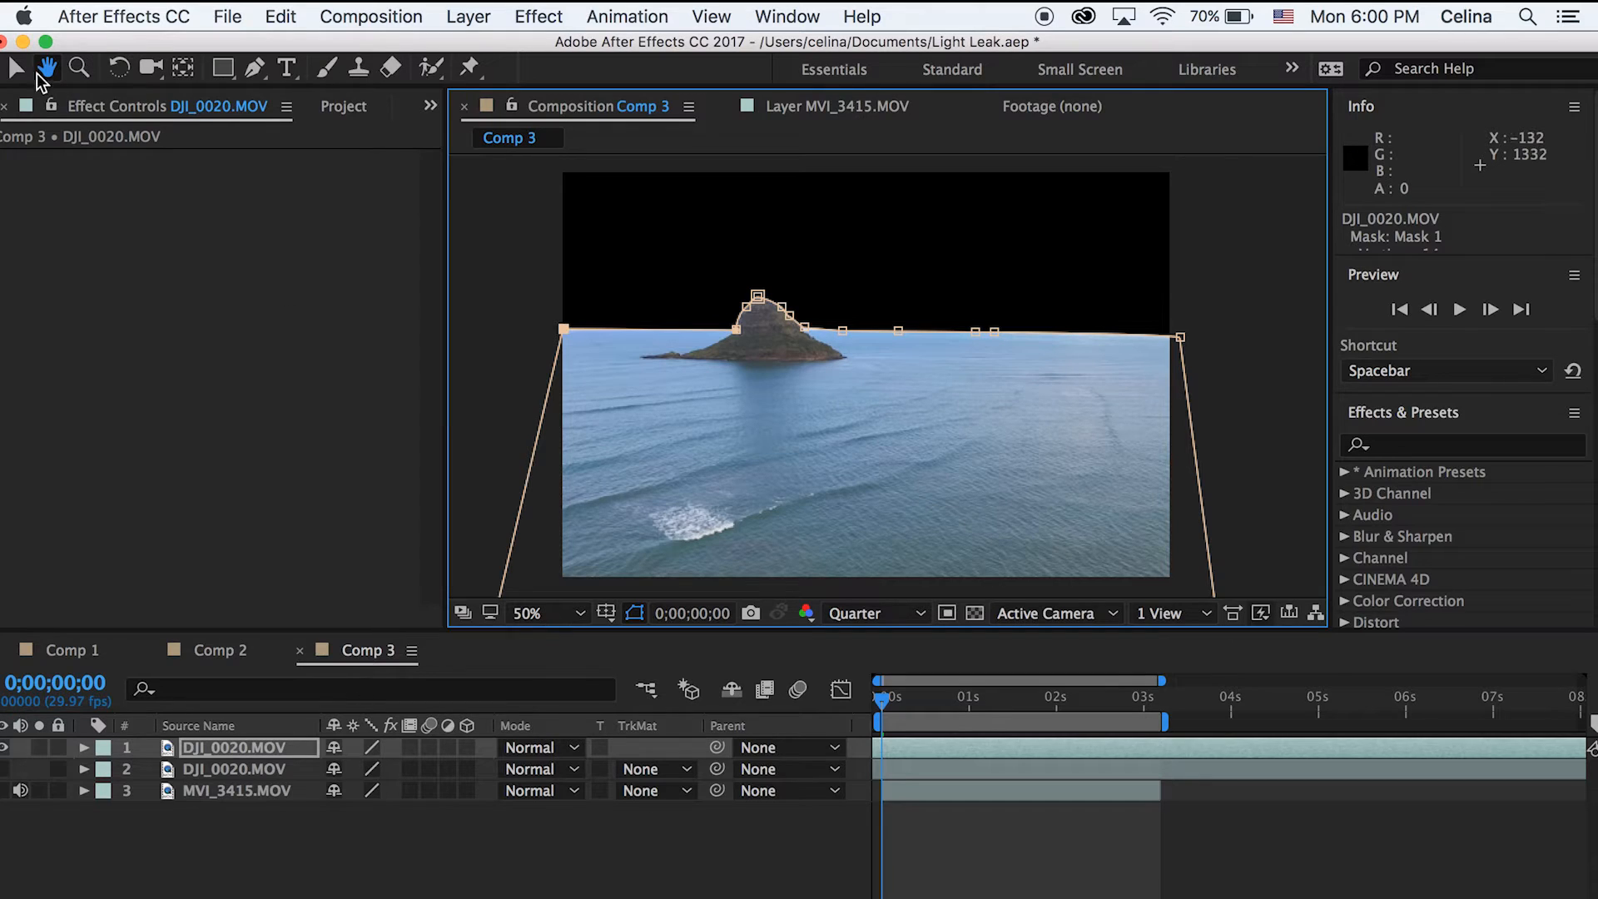
pyautogui.click(15, 67)
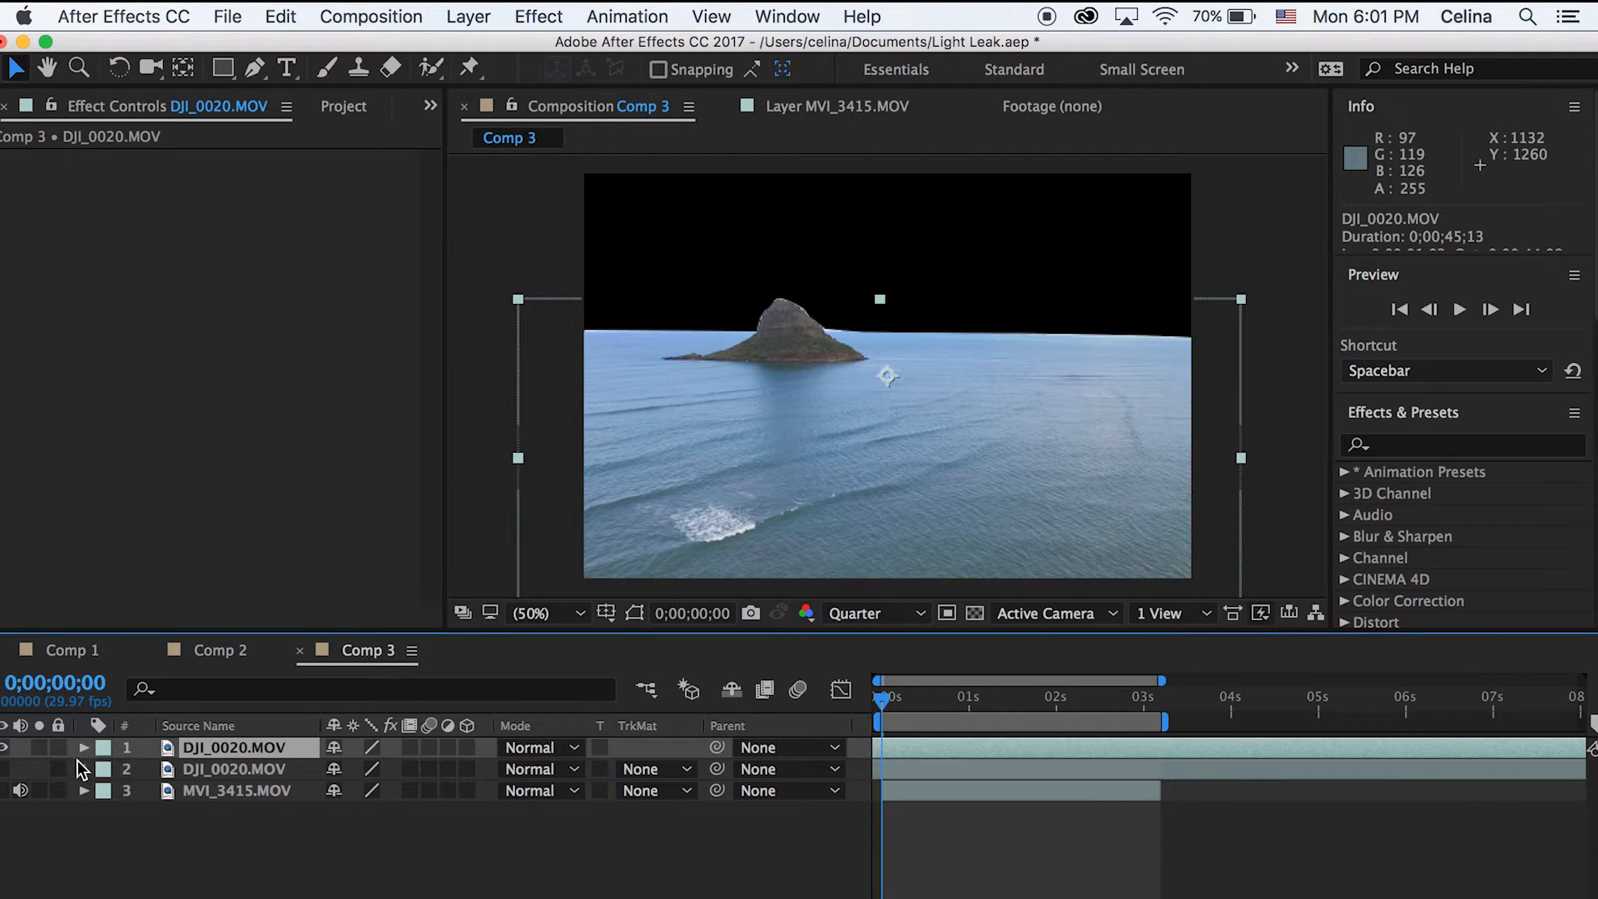
# Set Mask 1 on the top drone layer to 7 px feather and -17 px expansion
pyautogui.click(83, 747)
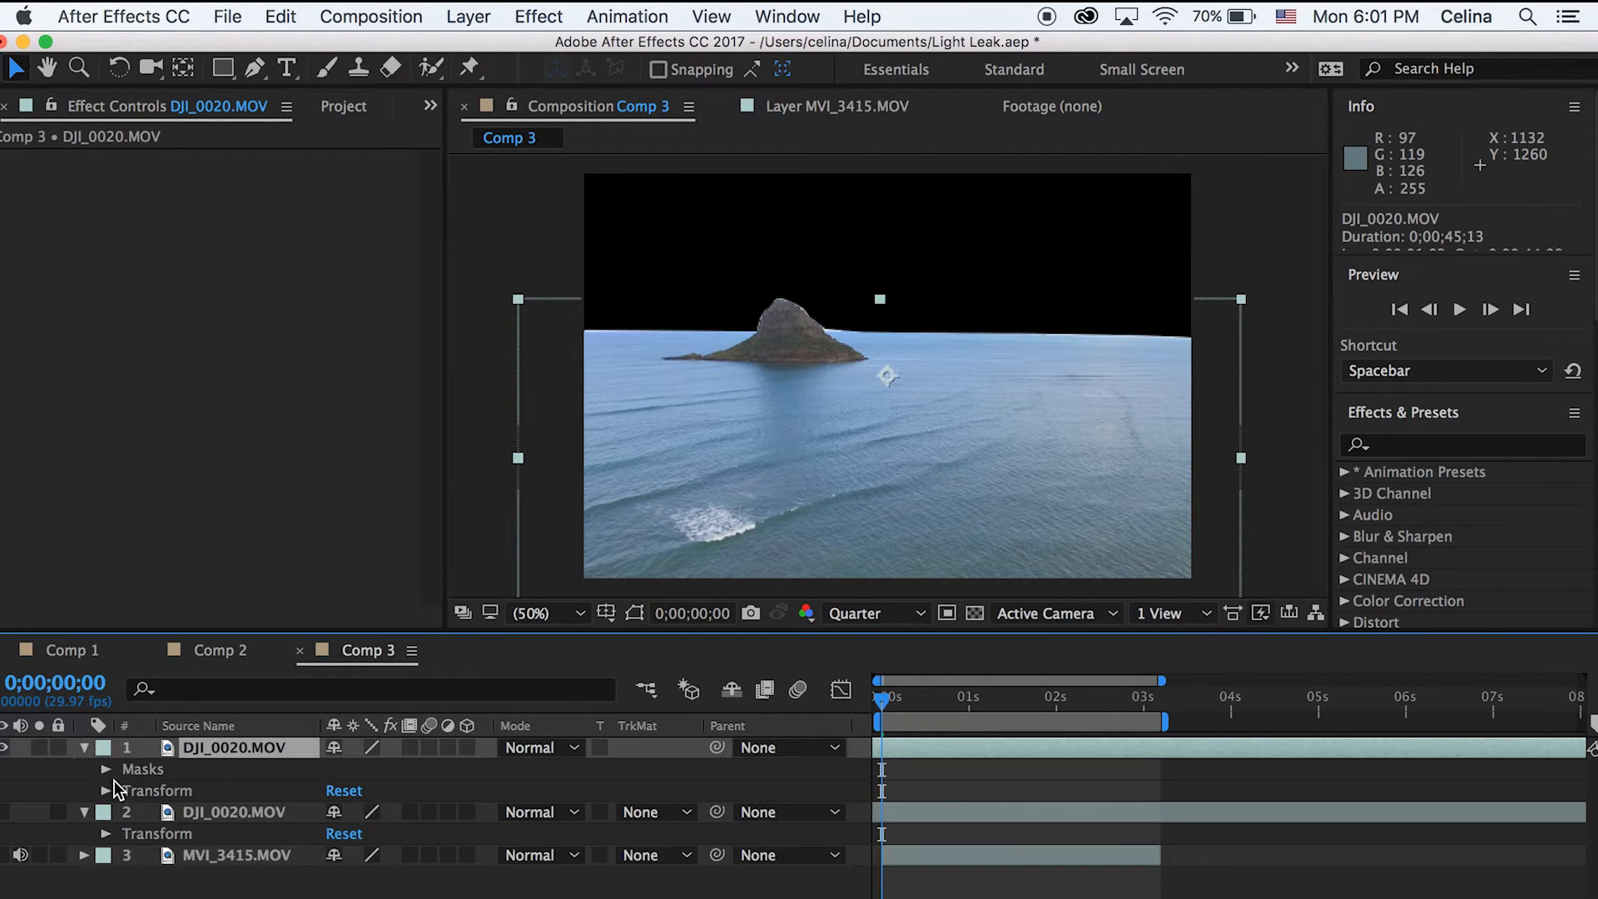
pyautogui.click(105, 769)
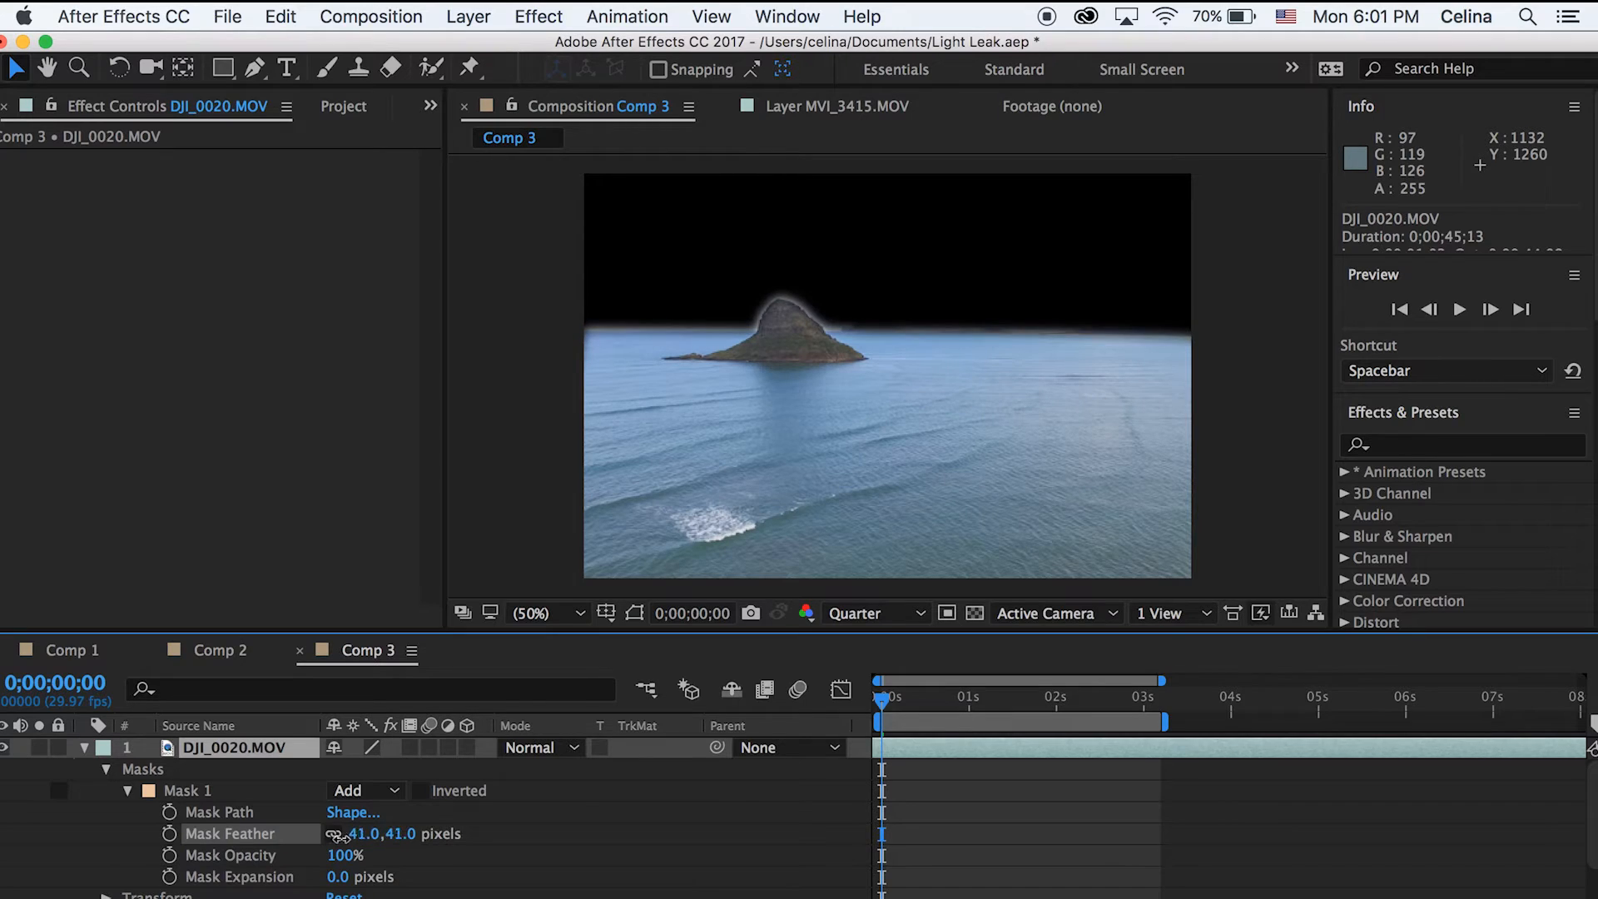
pyautogui.moveTo(377, 834); pyautogui.dragTo(351, 834)
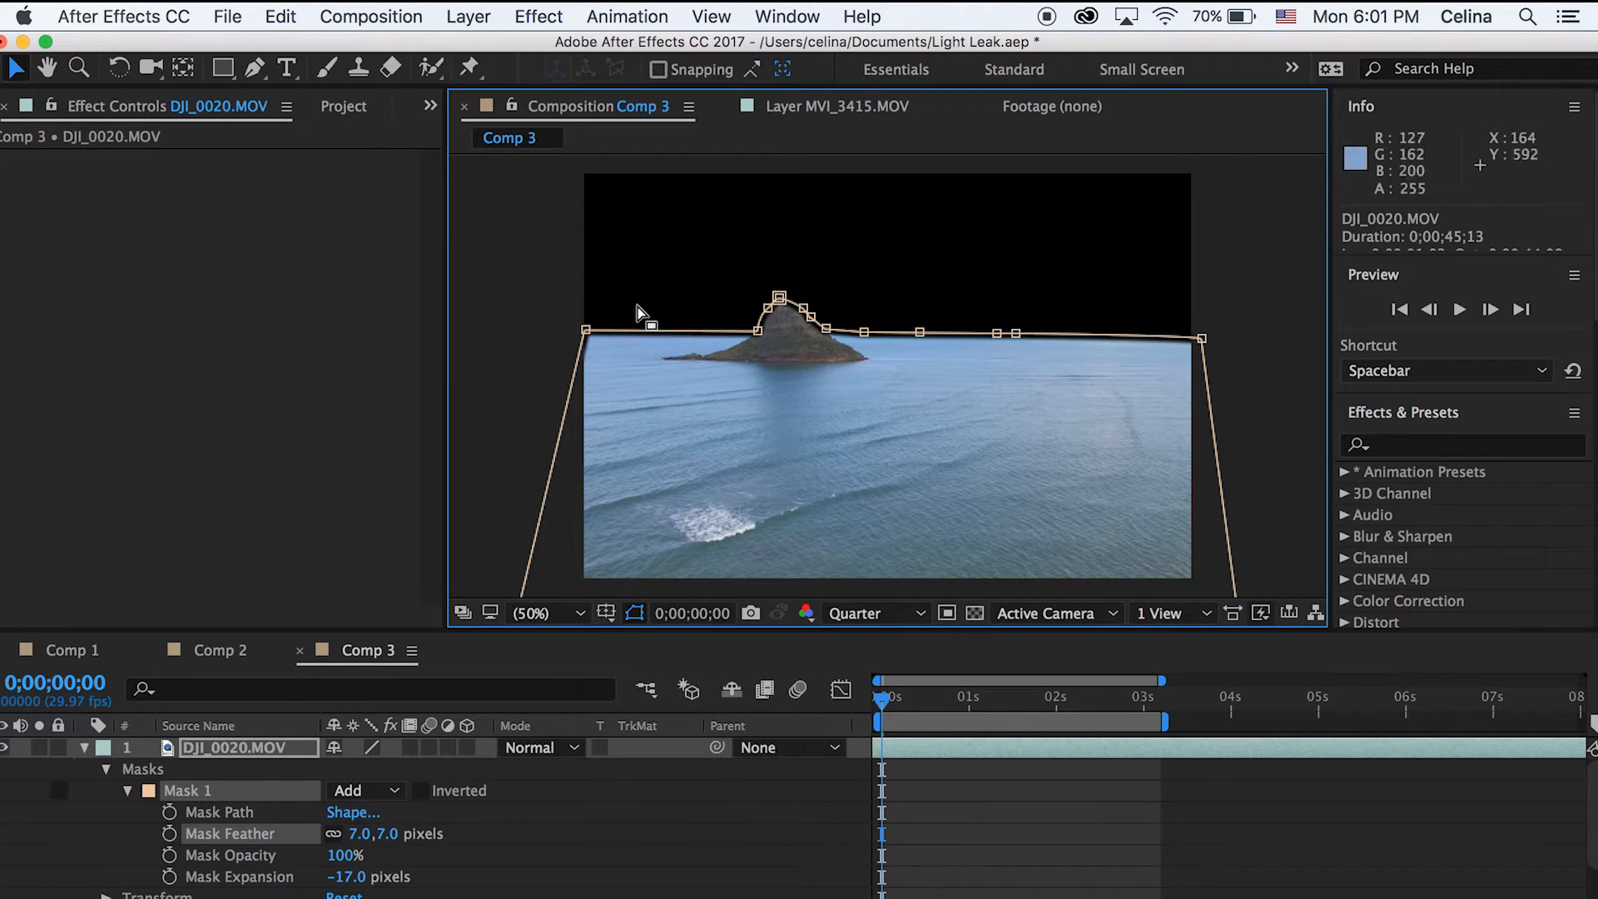
pyautogui.moveTo(585, 333); pyautogui.dragTo(557, 336)
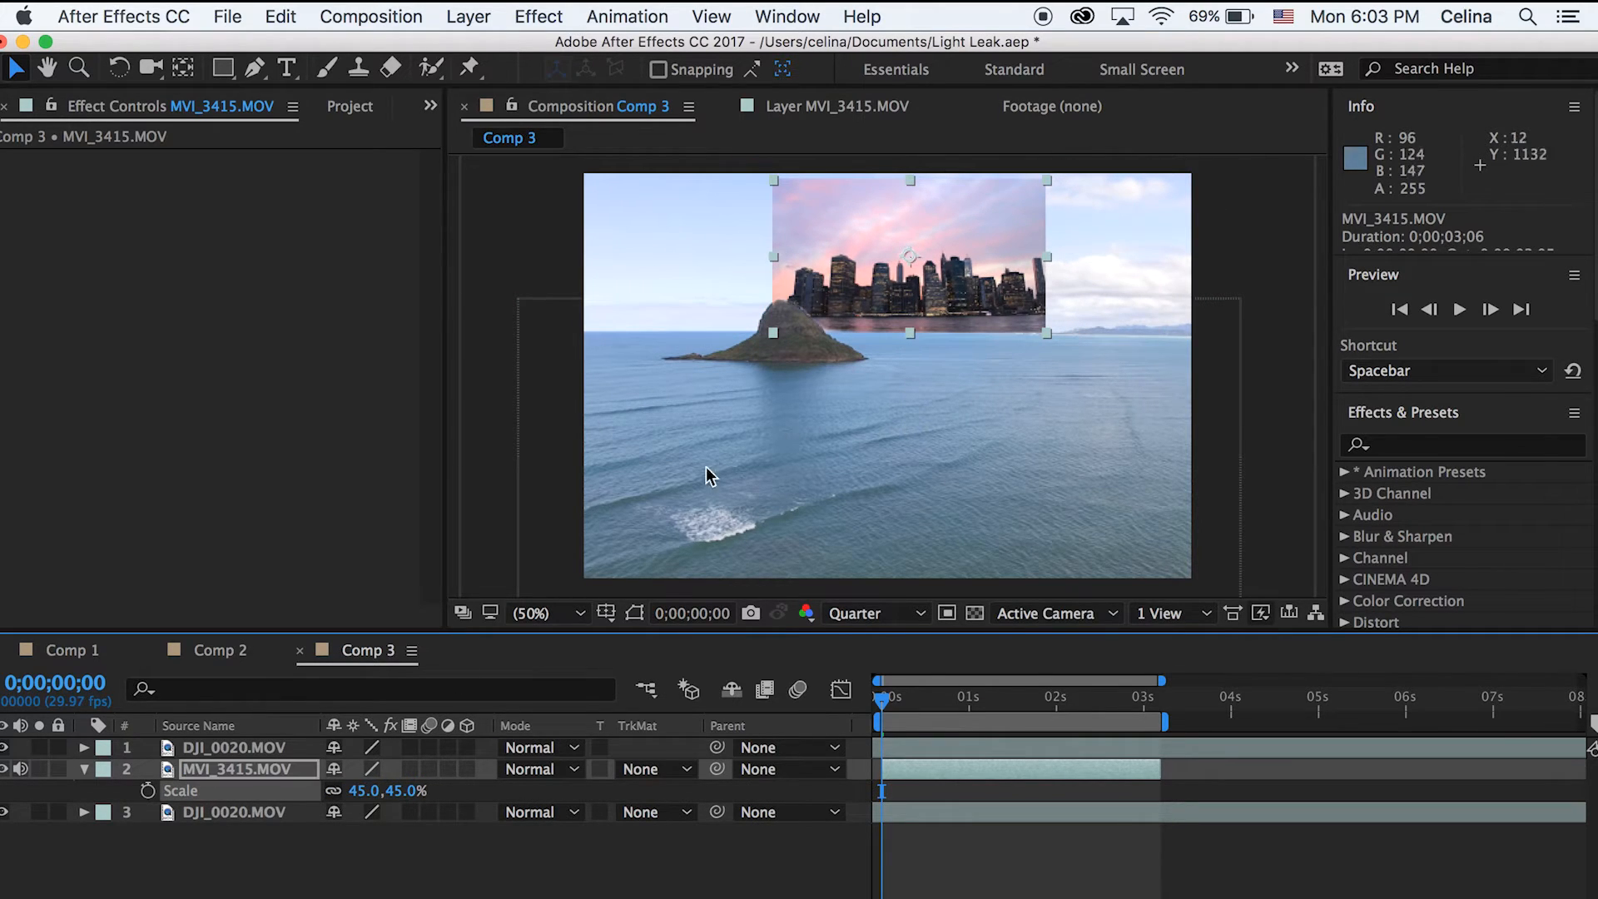
pyautogui.moveTo(926, 242)
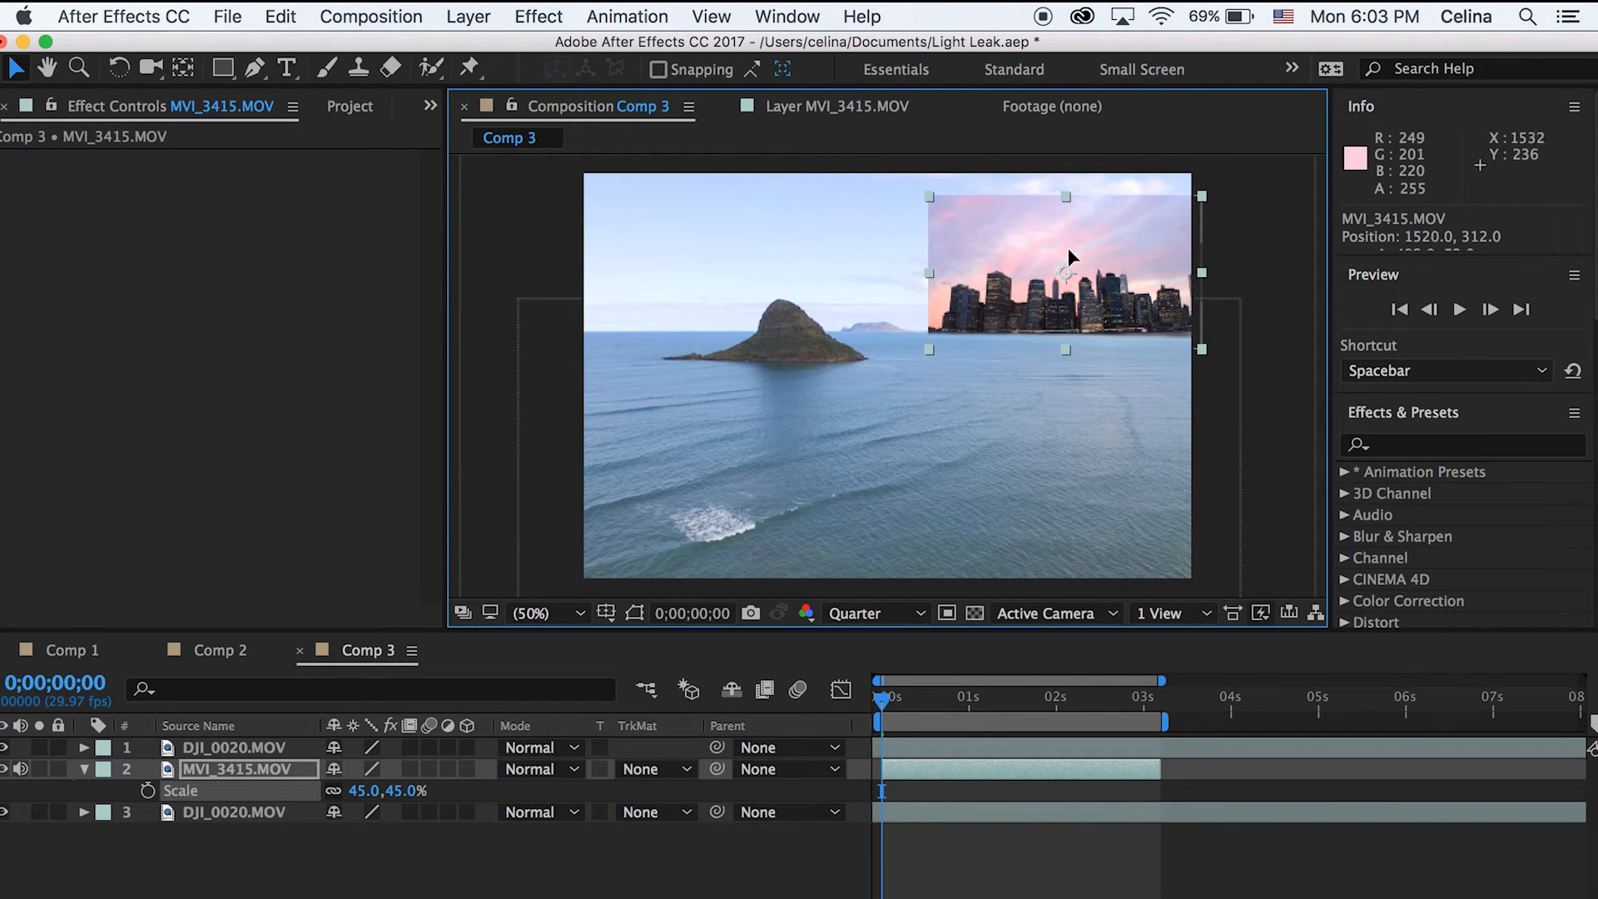
# Drag the 45%-scaled MVI_3415.MOV skyline onto the right side of the horizon
pyautogui.moveTo(1071, 260); pyautogui.dragTo(1059, 272)
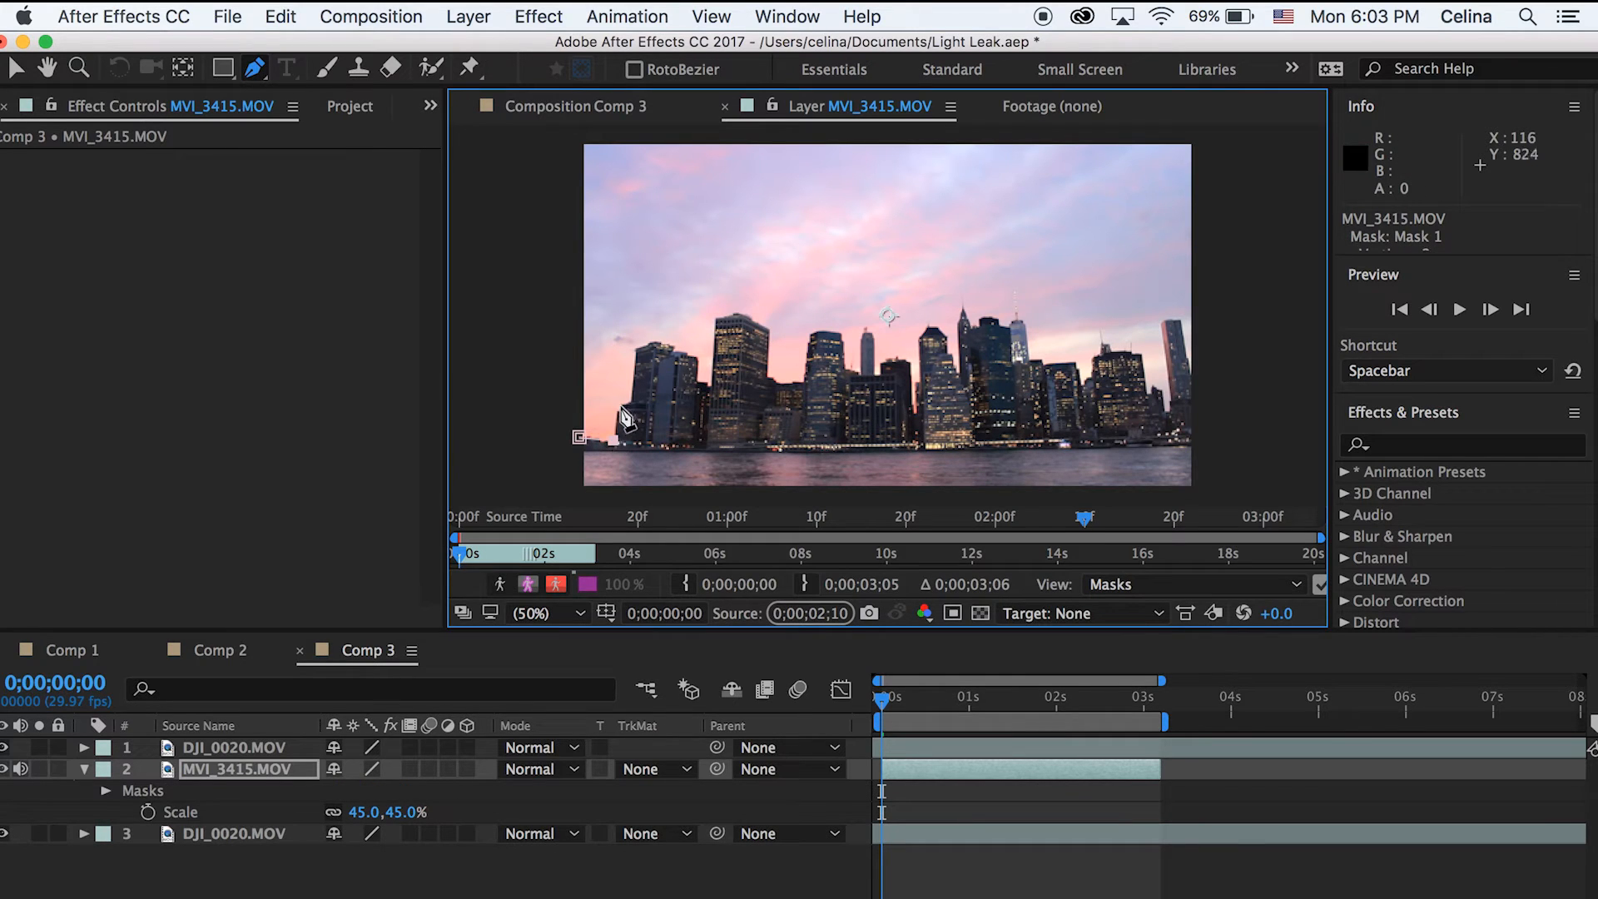
pyautogui.moveTo(637, 377)
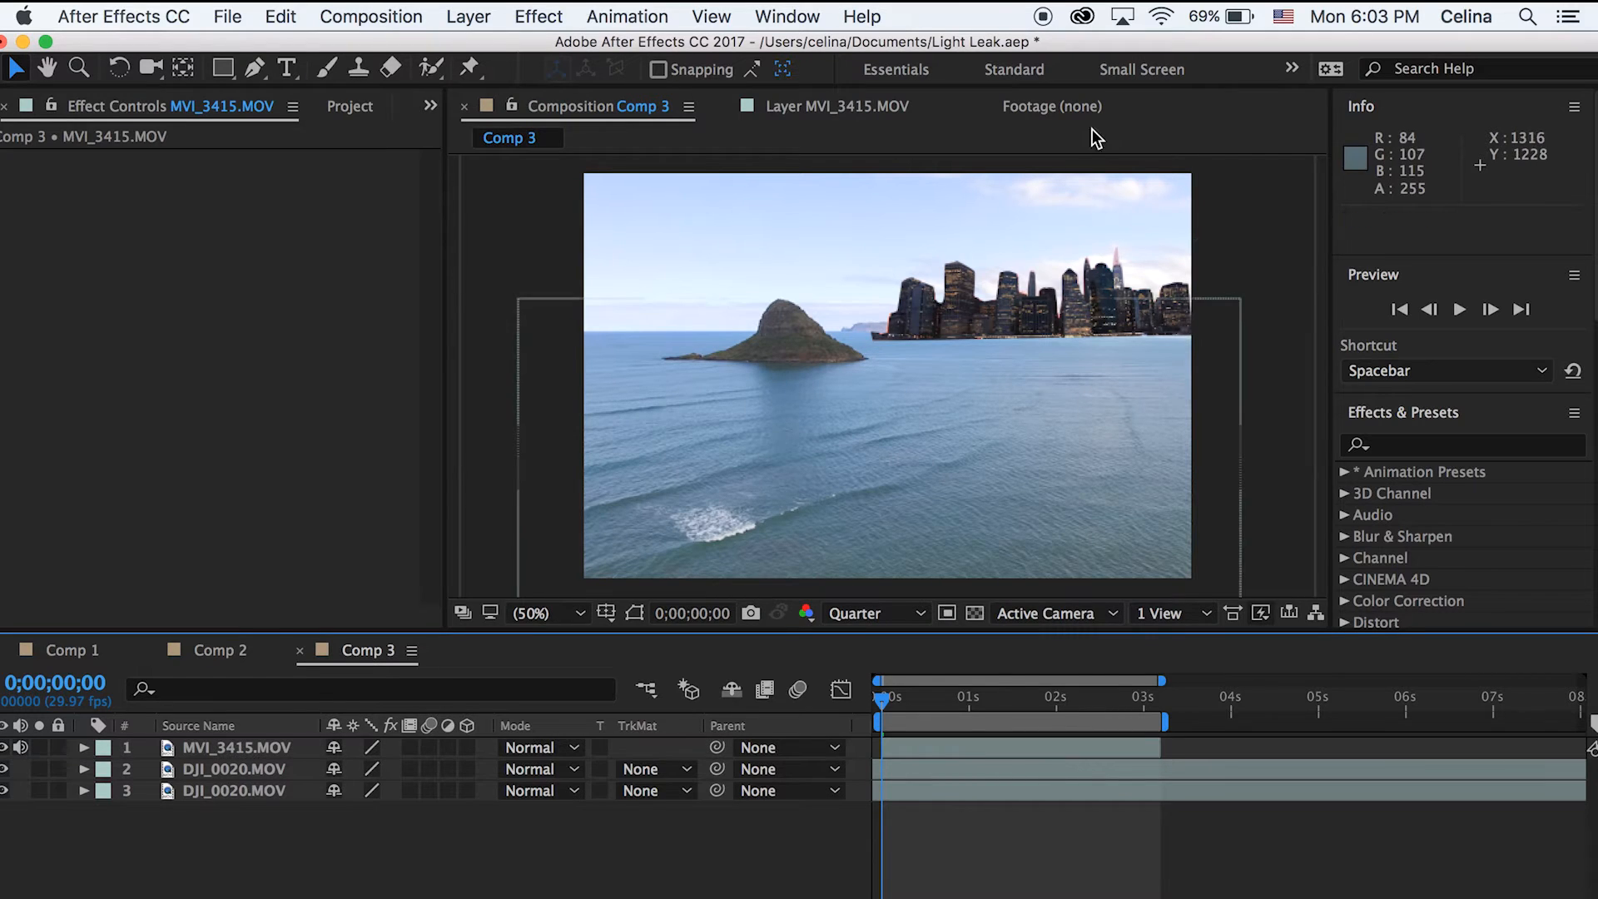
# Select the MVI_3415.MOV skyline layer in the timeline
pyautogui.click(232, 748)
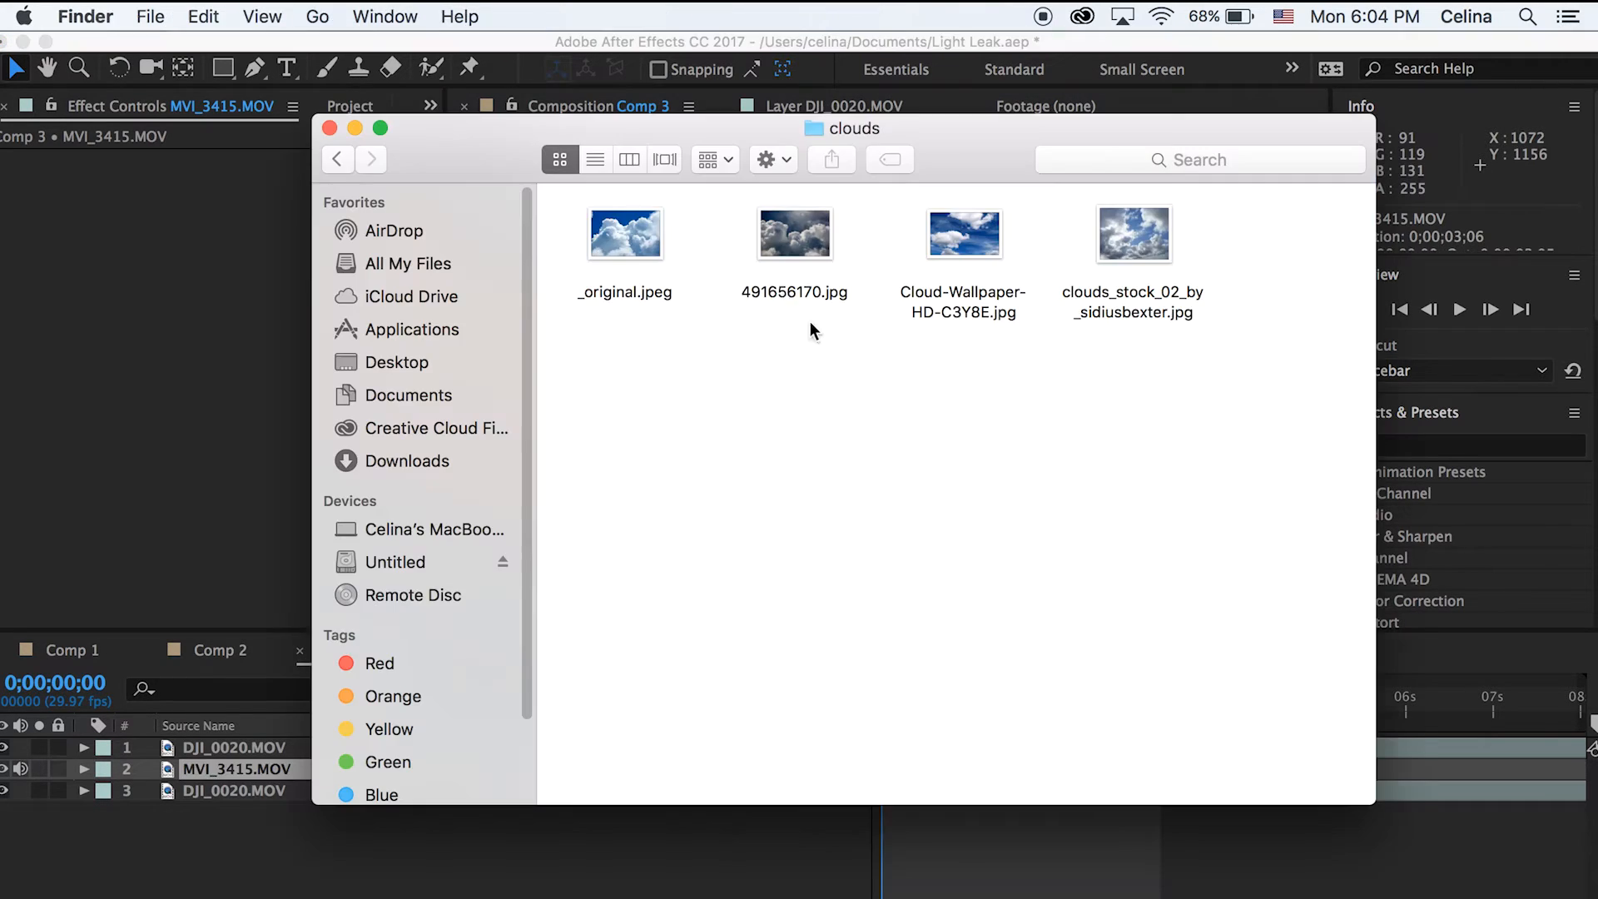
# Add Cloud-Wallpaper-HD-C3Y8E.jpg to the comp with Lighten blend mode, then hide it
pyautogui.moveTo(962, 234); pyautogui.dragTo(971, 653)
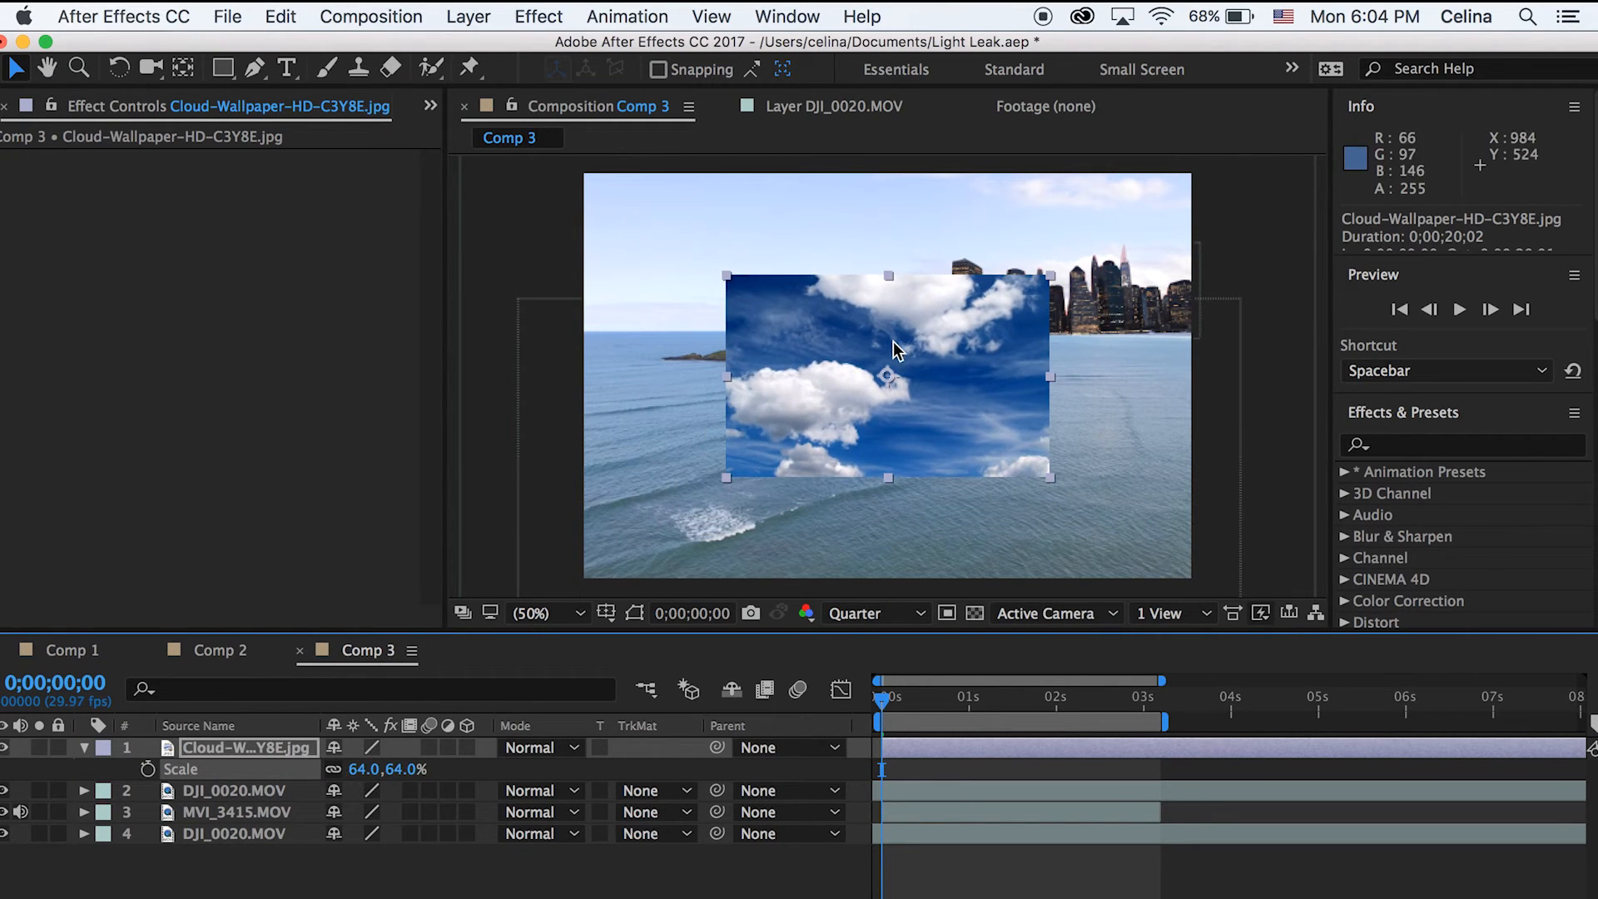
pyautogui.click(540, 748)
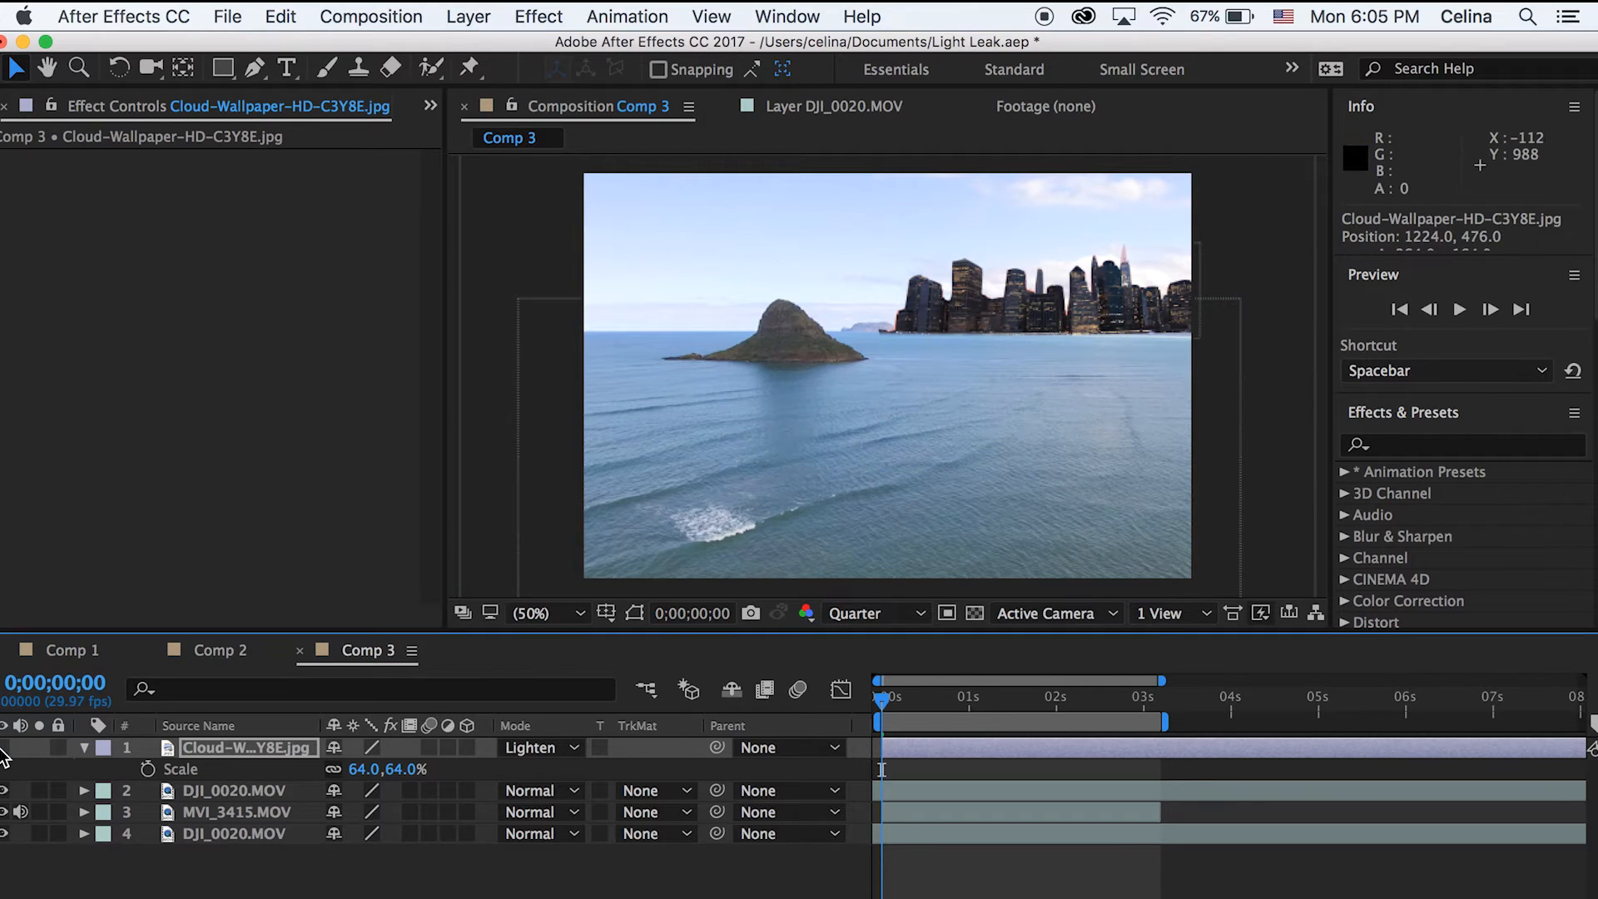
pyautogui.click(234, 832)
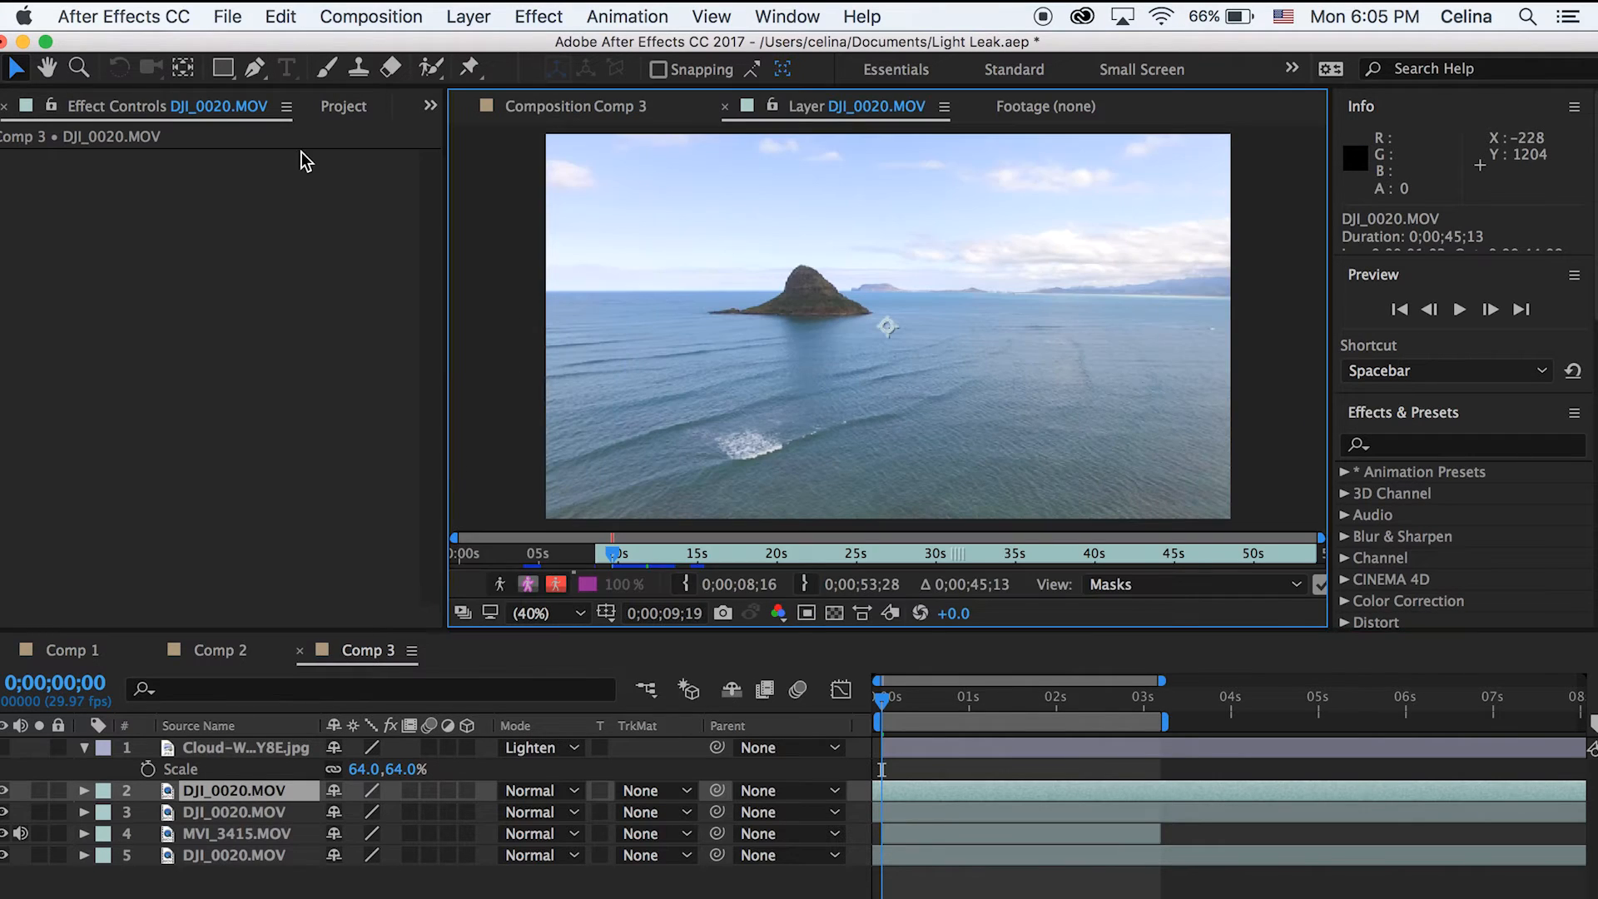
# Show the new DJI_0020.MOV copy's unmasked footage in the viewer
pyautogui.click(255, 68)
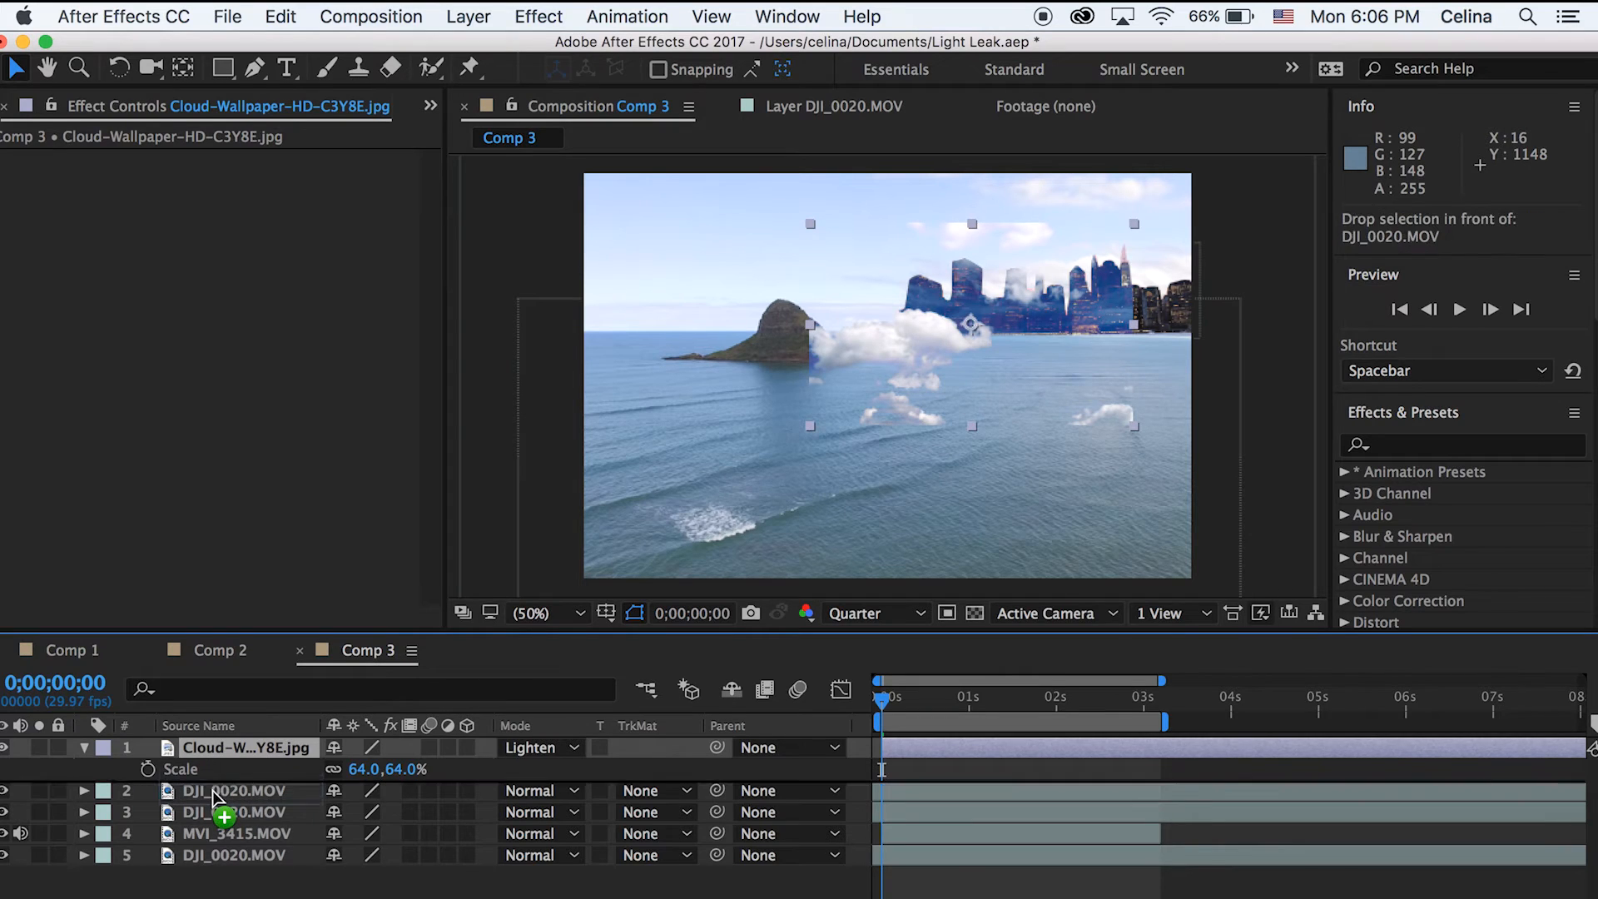
# Move the cloud layer below layer 1, nudge it right, and mask the cloud with a polygon
pyautogui.moveTo(245, 747); pyautogui.dragTo(245, 790)
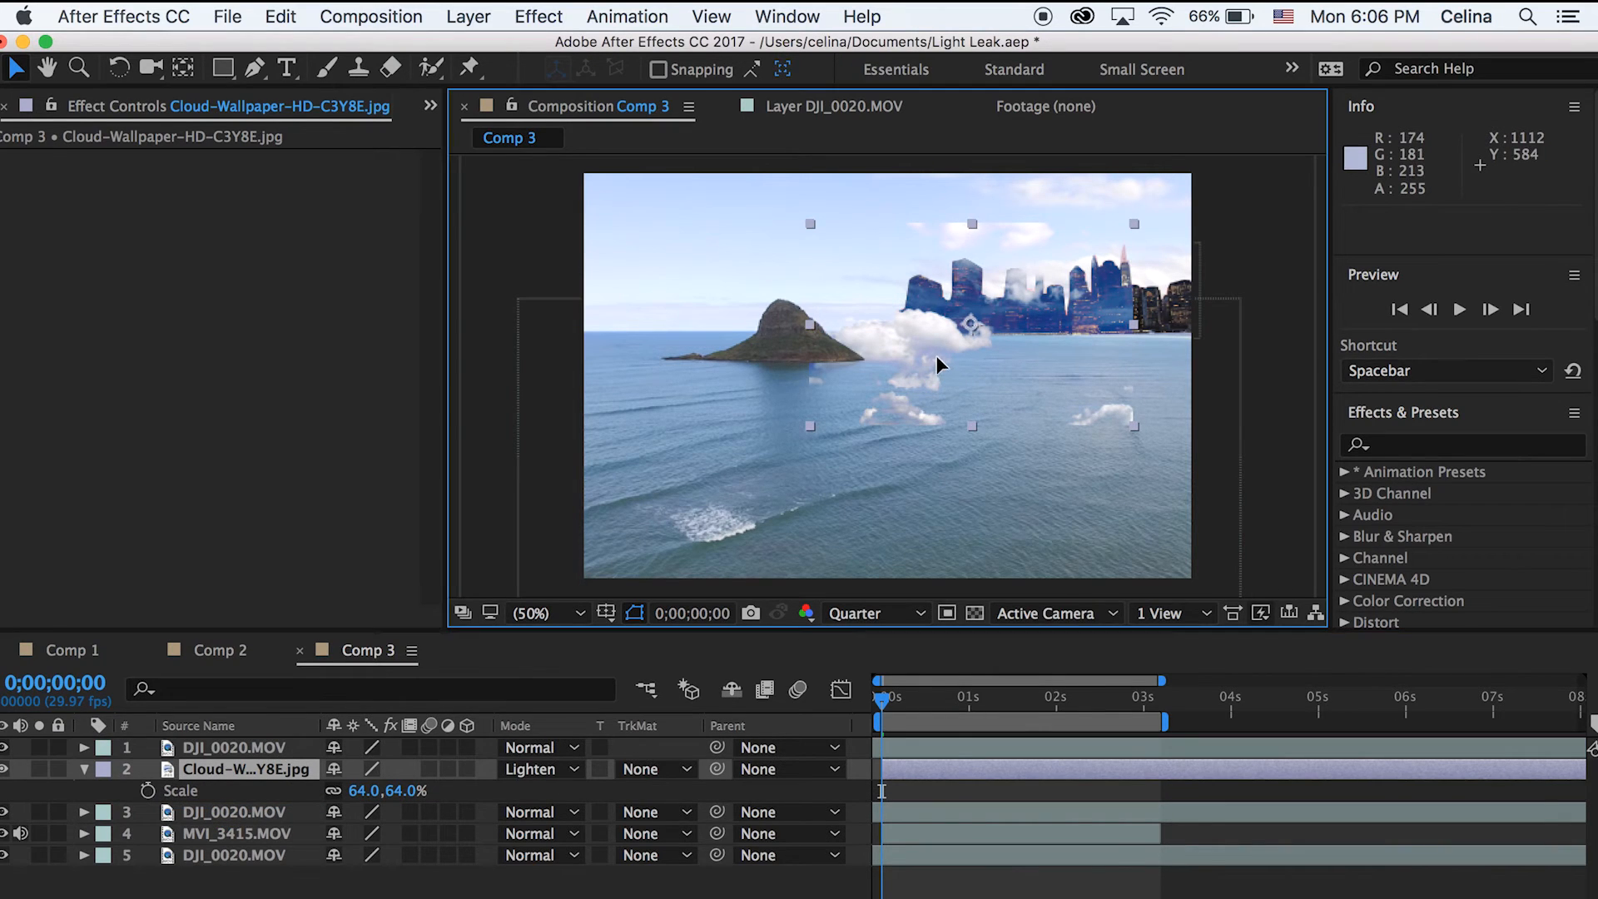
pyautogui.moveTo(971, 322); pyautogui.dragTo(979, 319)
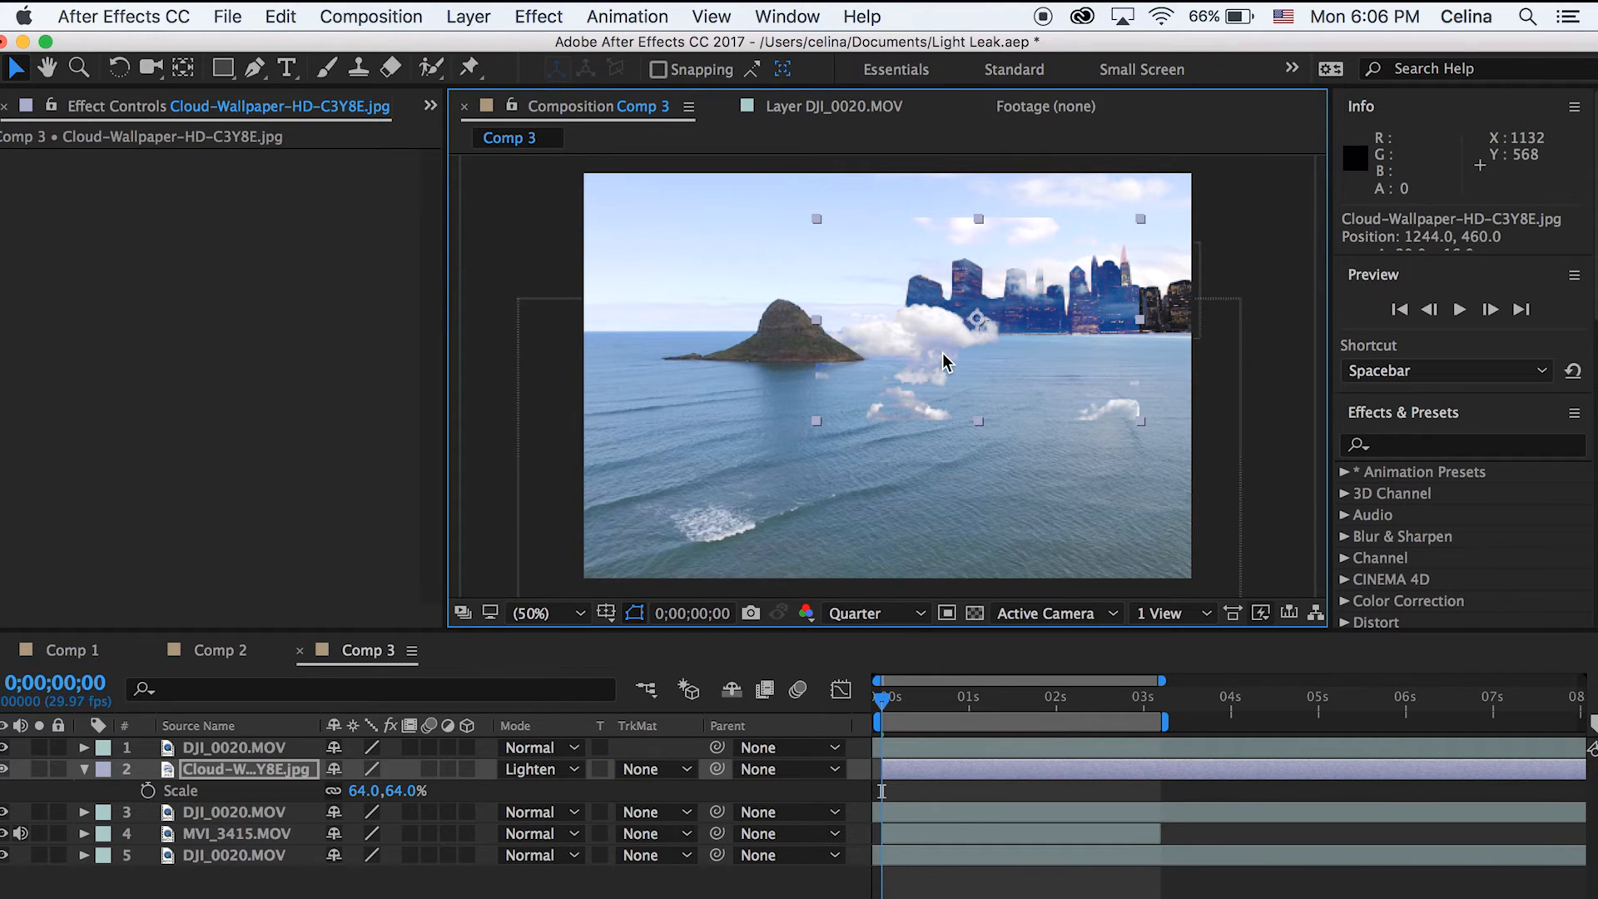
pyautogui.moveTo(912, 276)
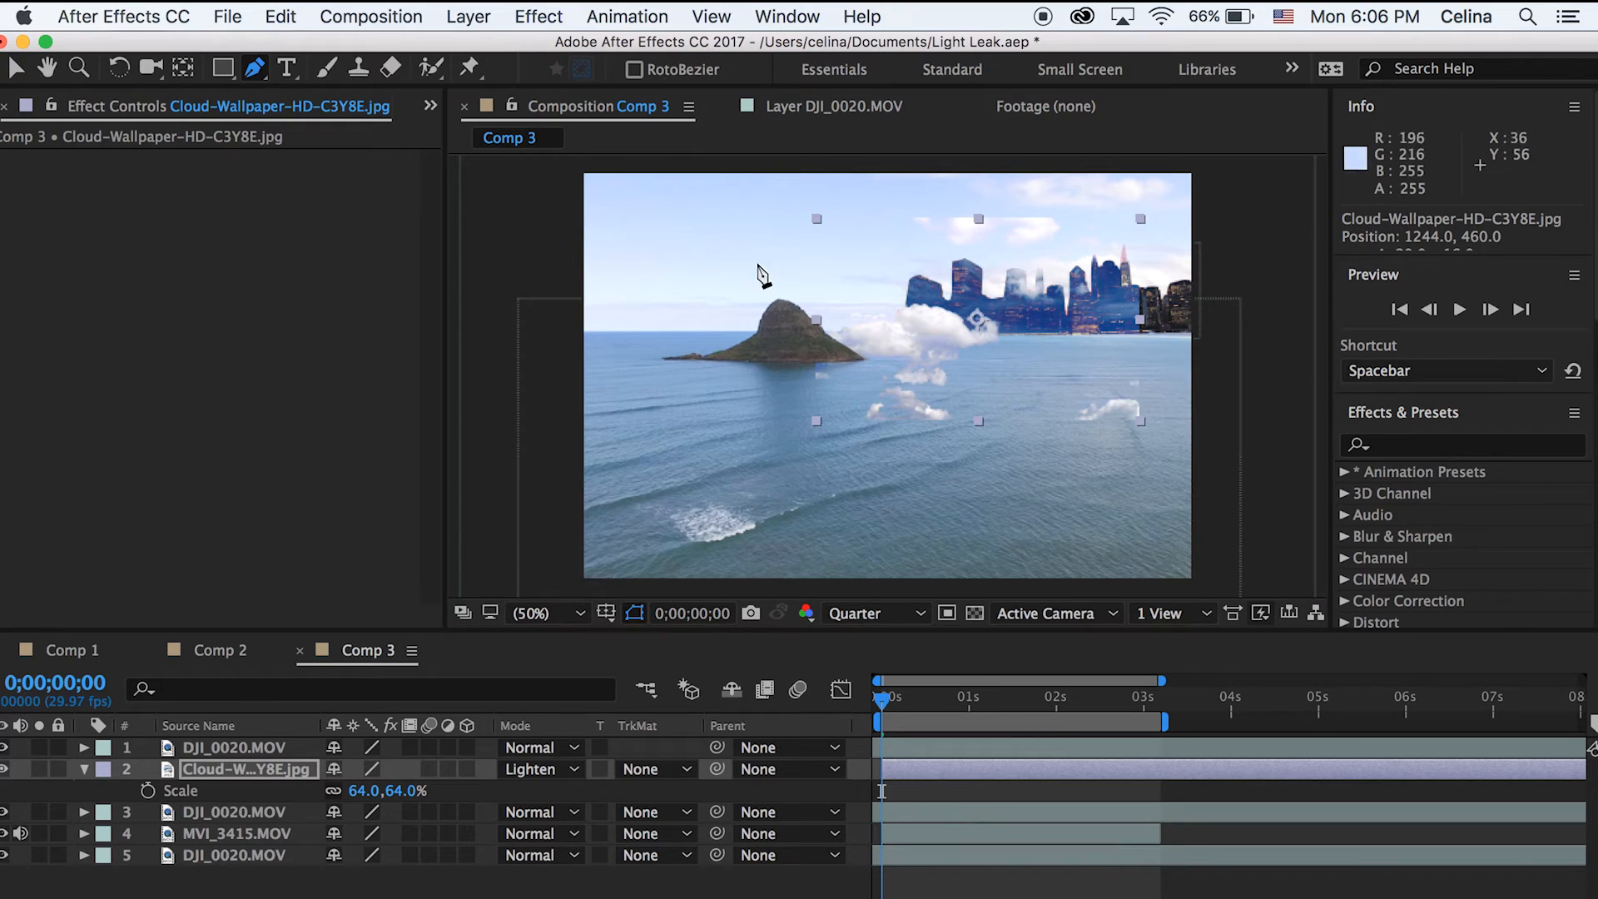
pyautogui.moveTo(800, 311)
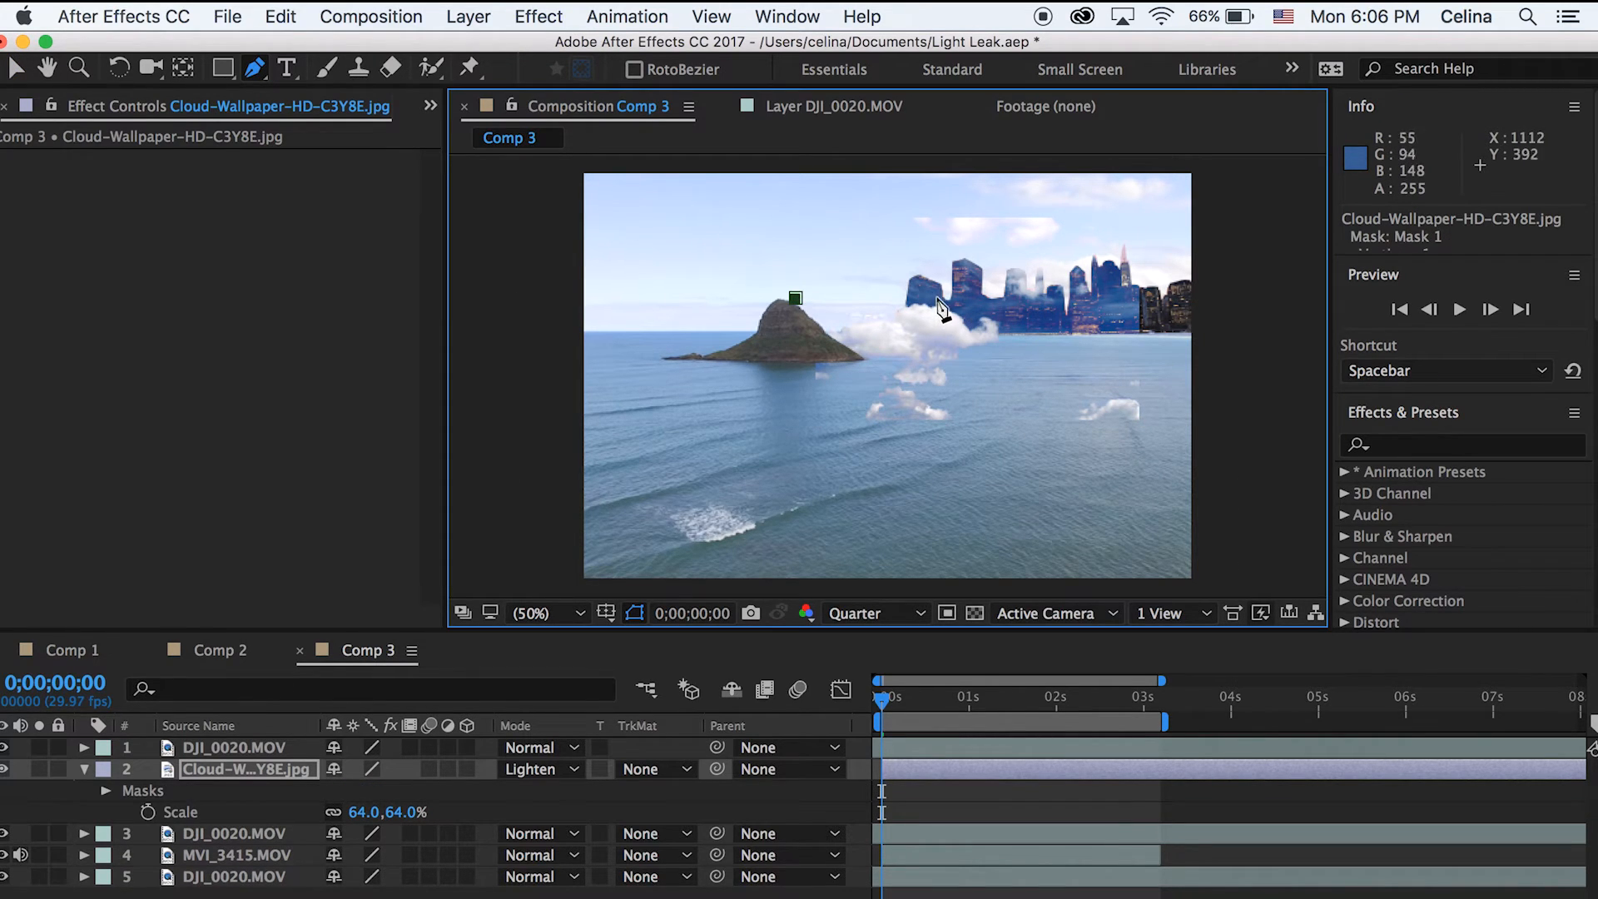
pyautogui.moveTo(795, 299); pyautogui.dragTo(907, 267)
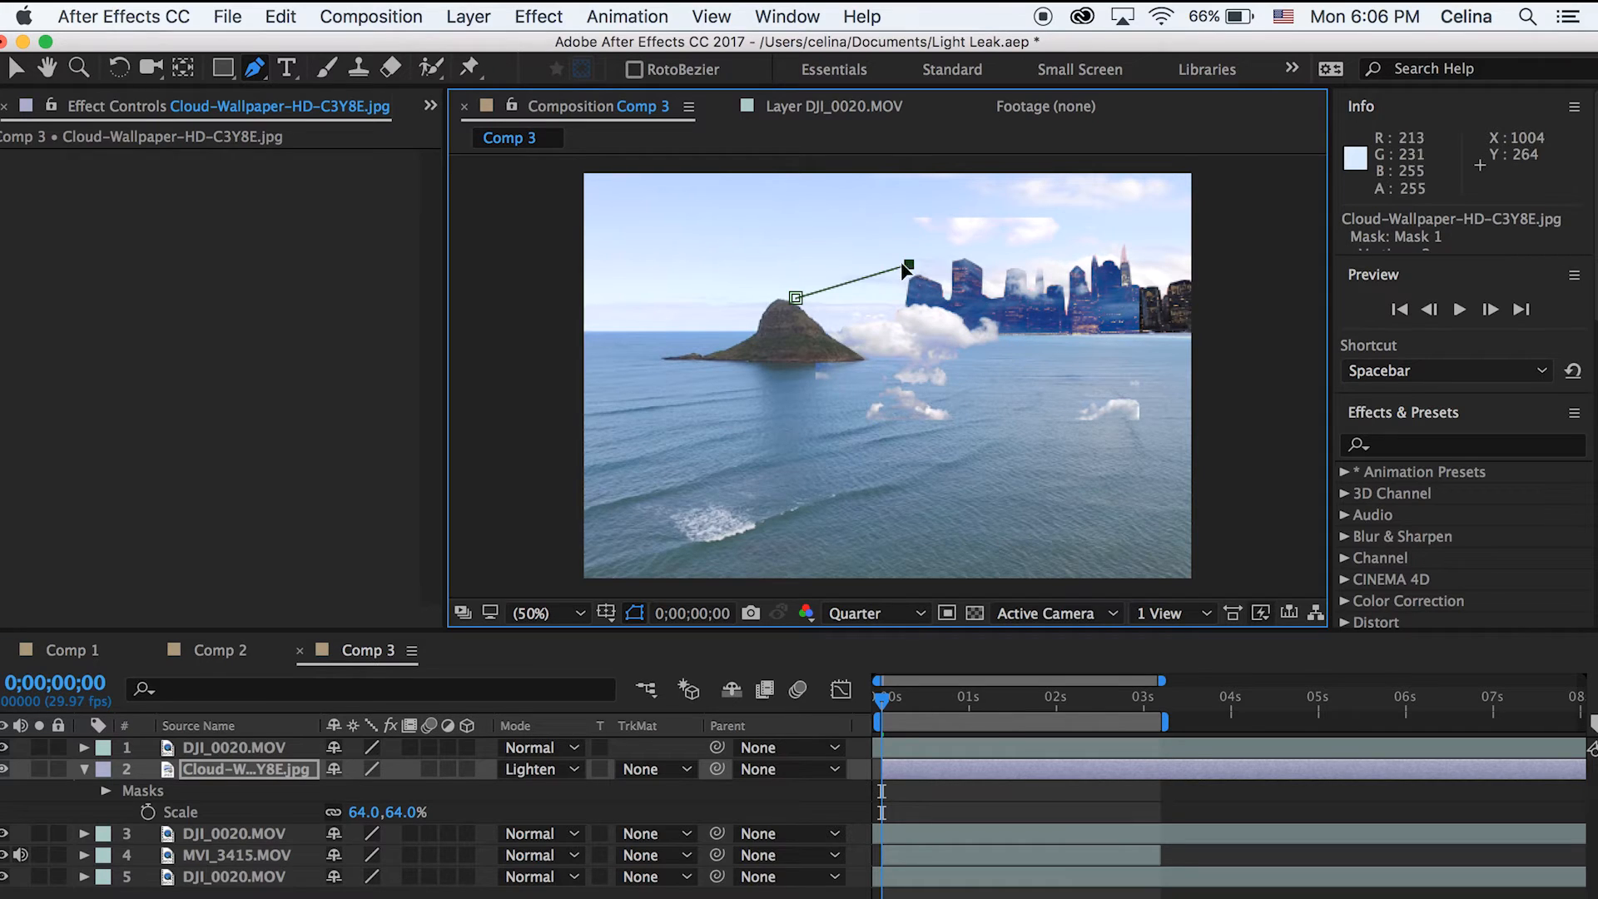
pyautogui.moveTo(907, 268); pyautogui.dragTo(938, 306)
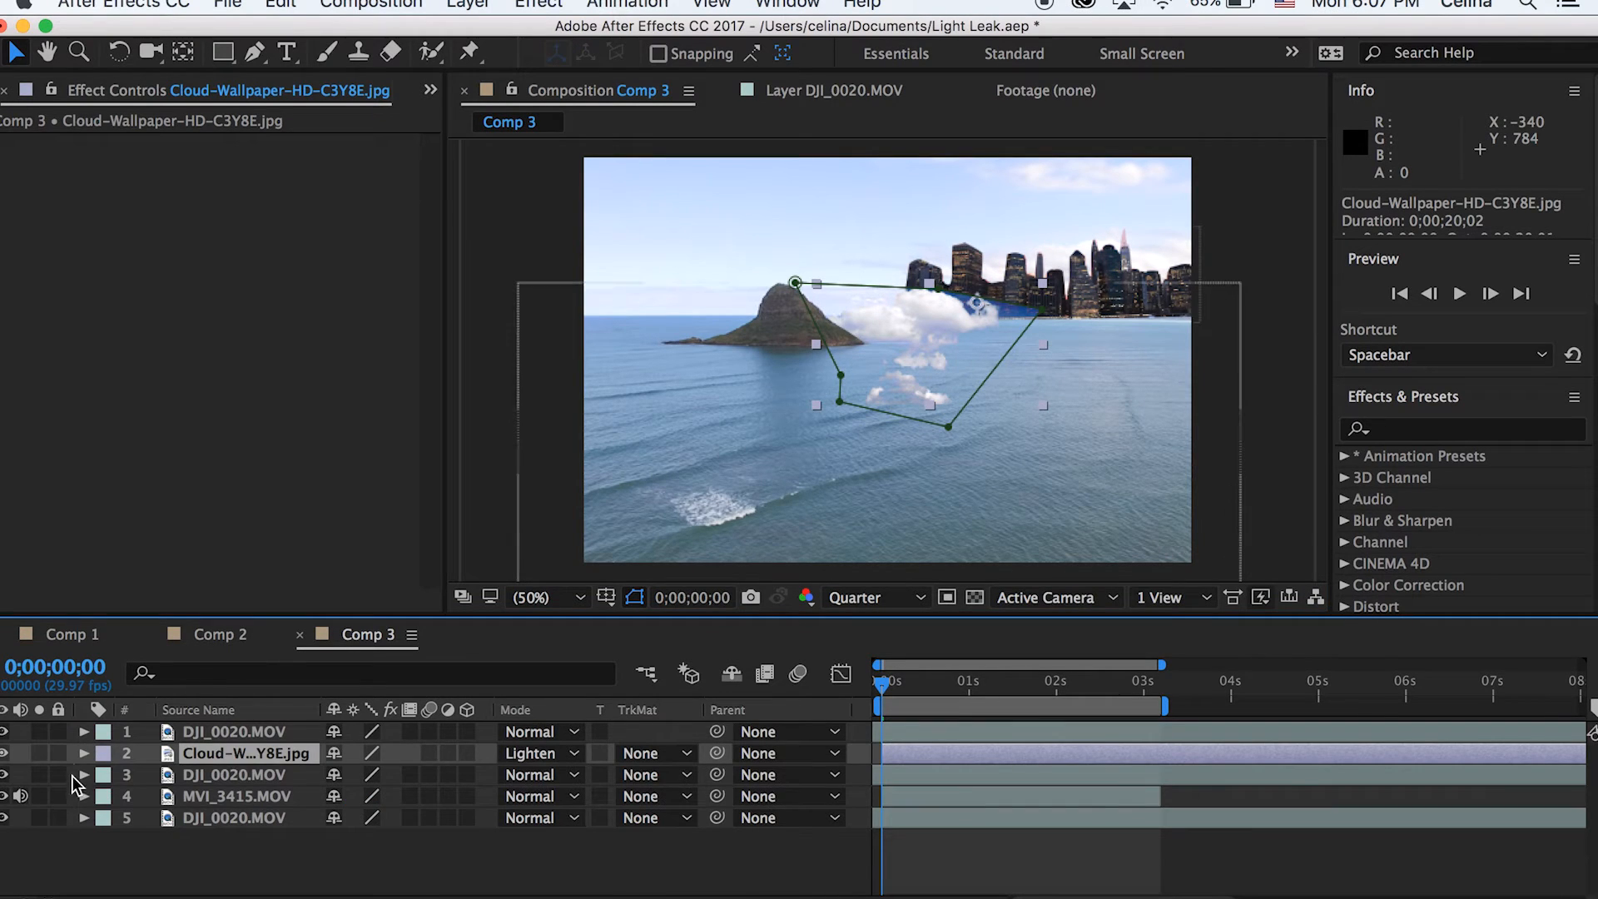
# Set the cloud layer's opacity to 92% and its Mask 1 feather to 216 px
pyautogui.click(83, 753)
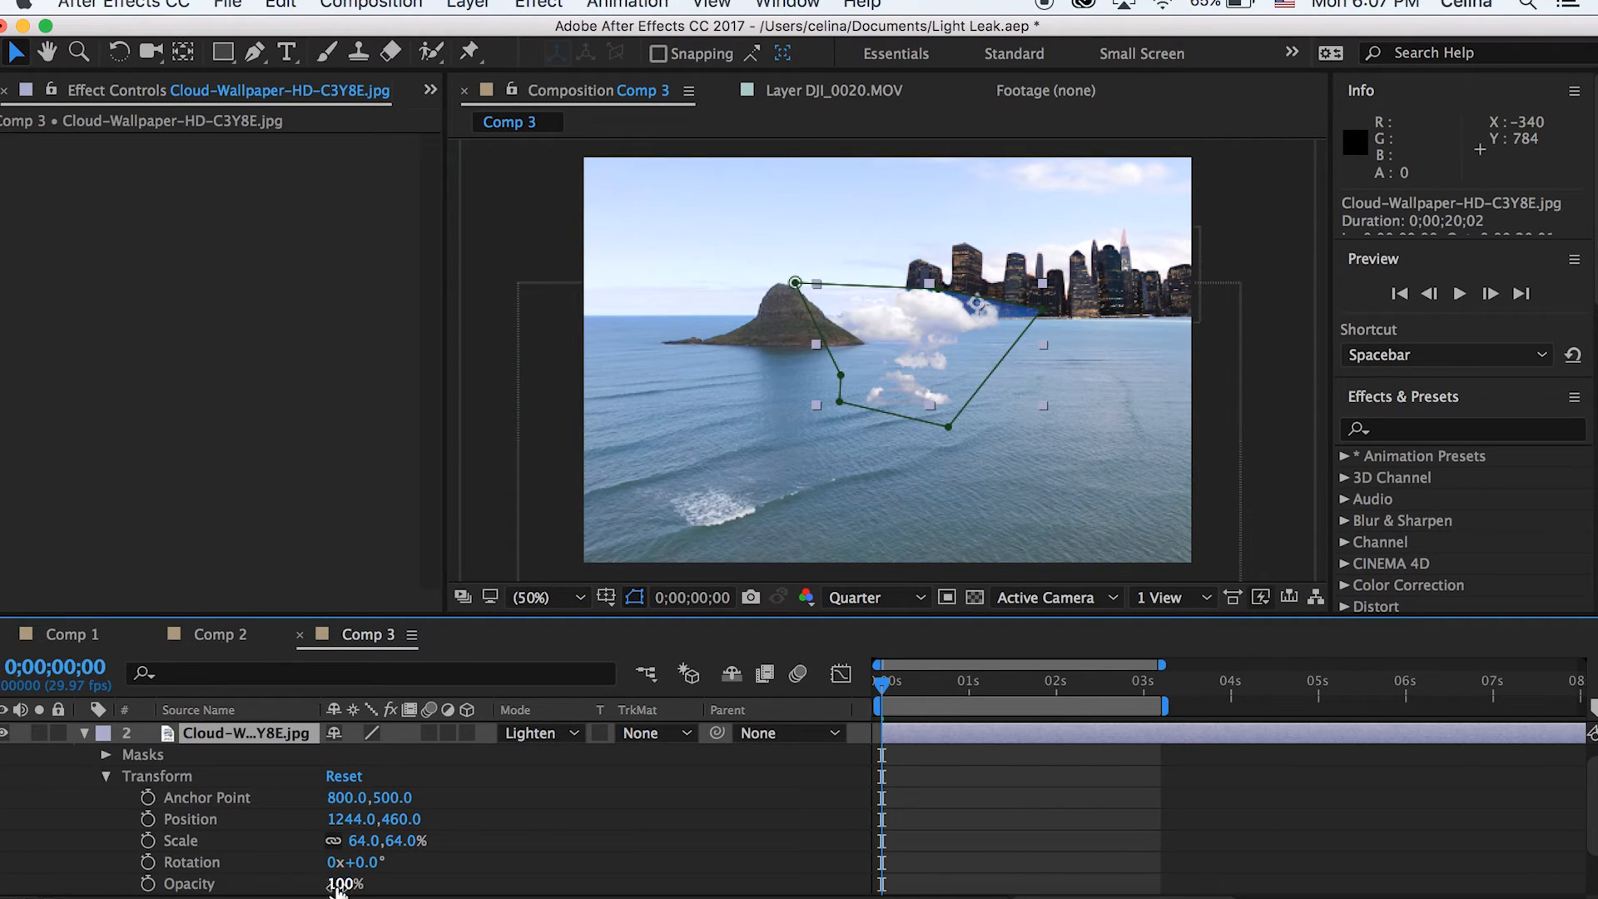
pyautogui.moveTo(352, 884); pyautogui.dragTo(342, 884)
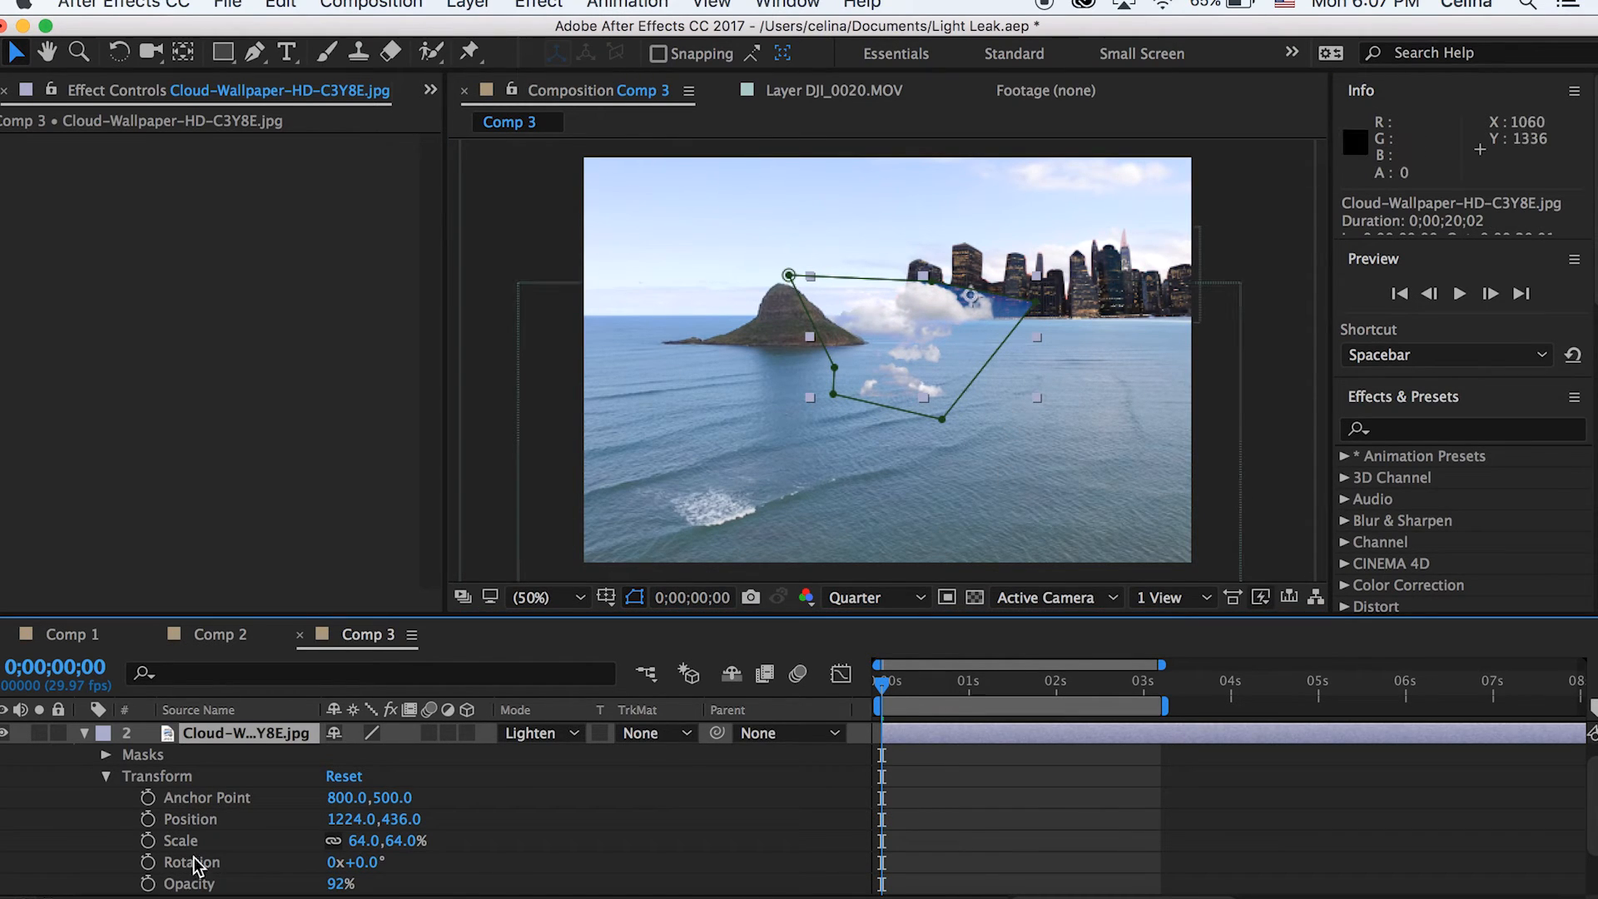
pyautogui.click(105, 754)
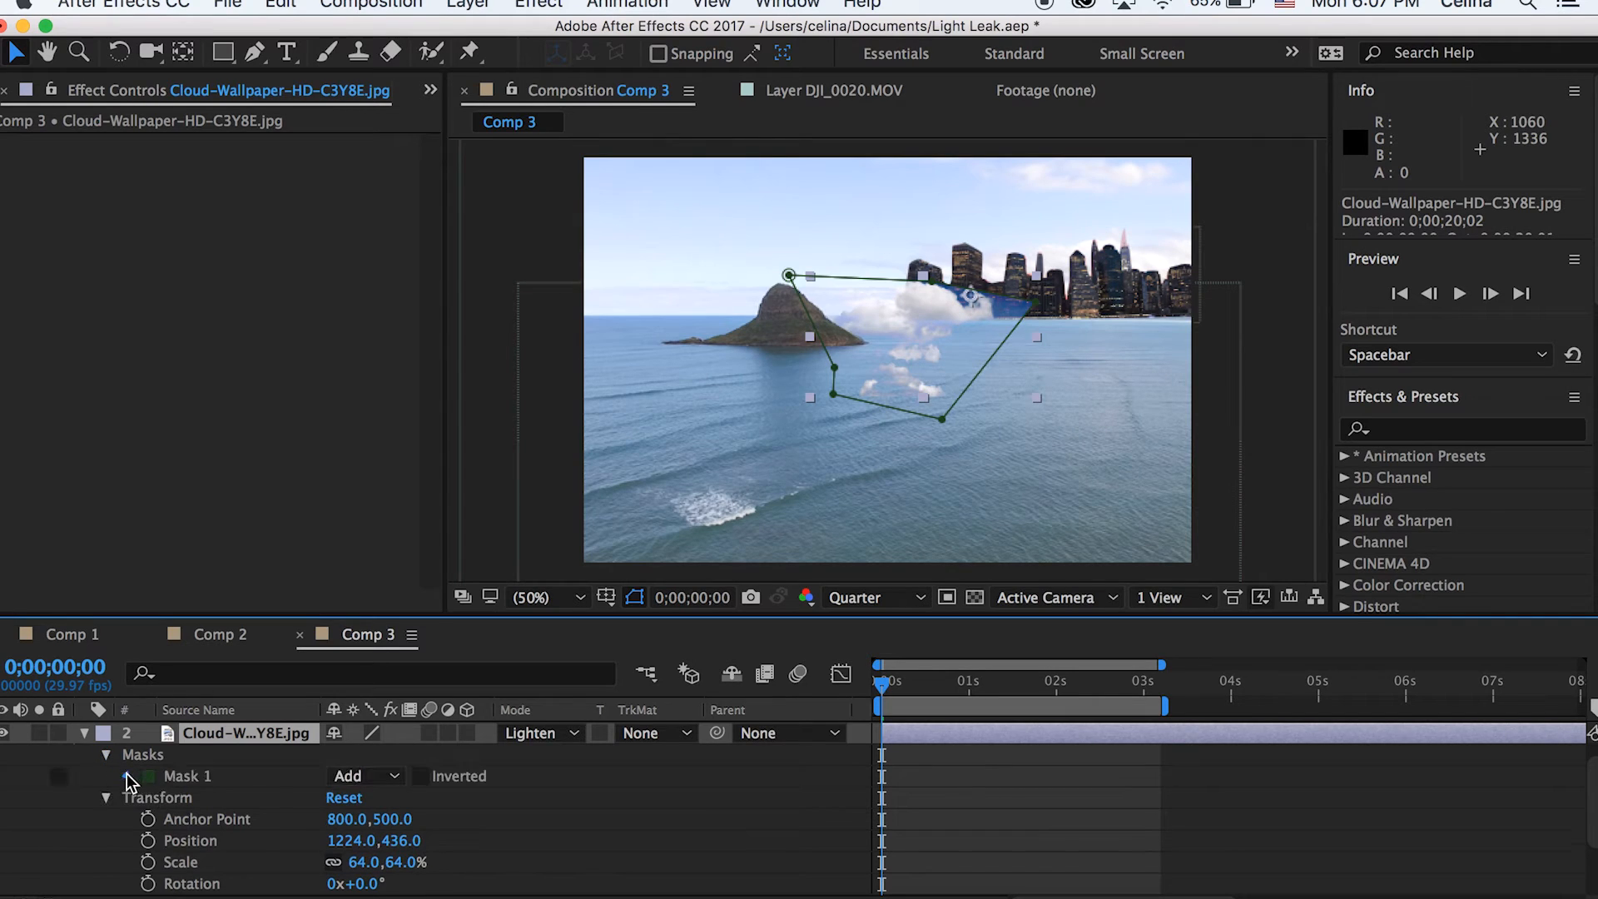
pyautogui.click(126, 776)
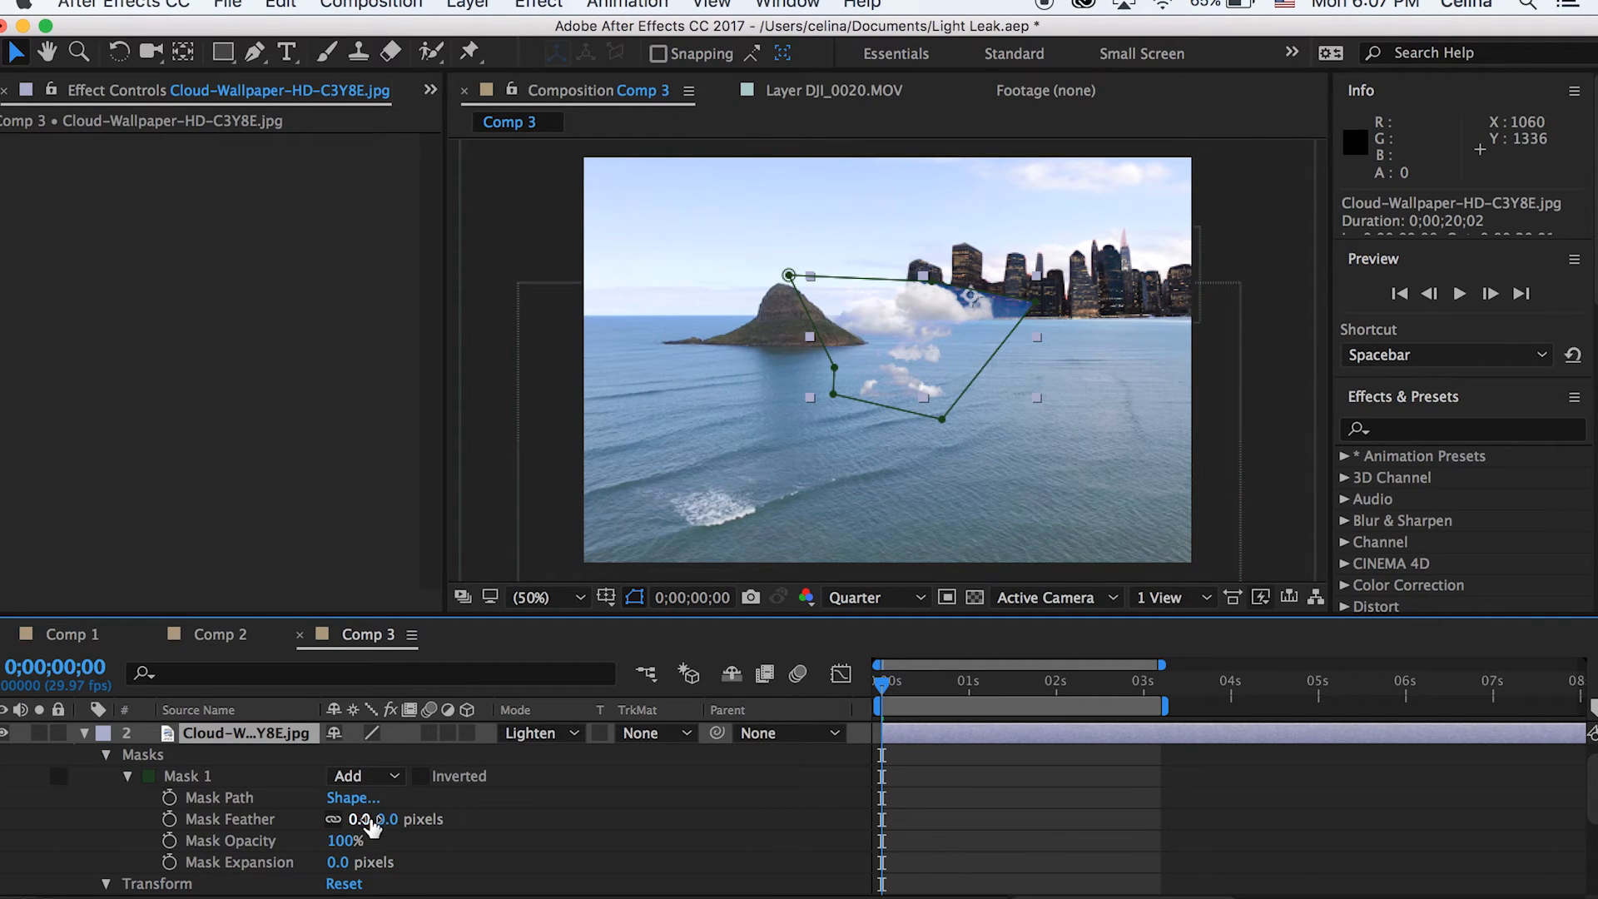
pyautogui.moveTo(372, 819); pyautogui.dragTo(428, 818)
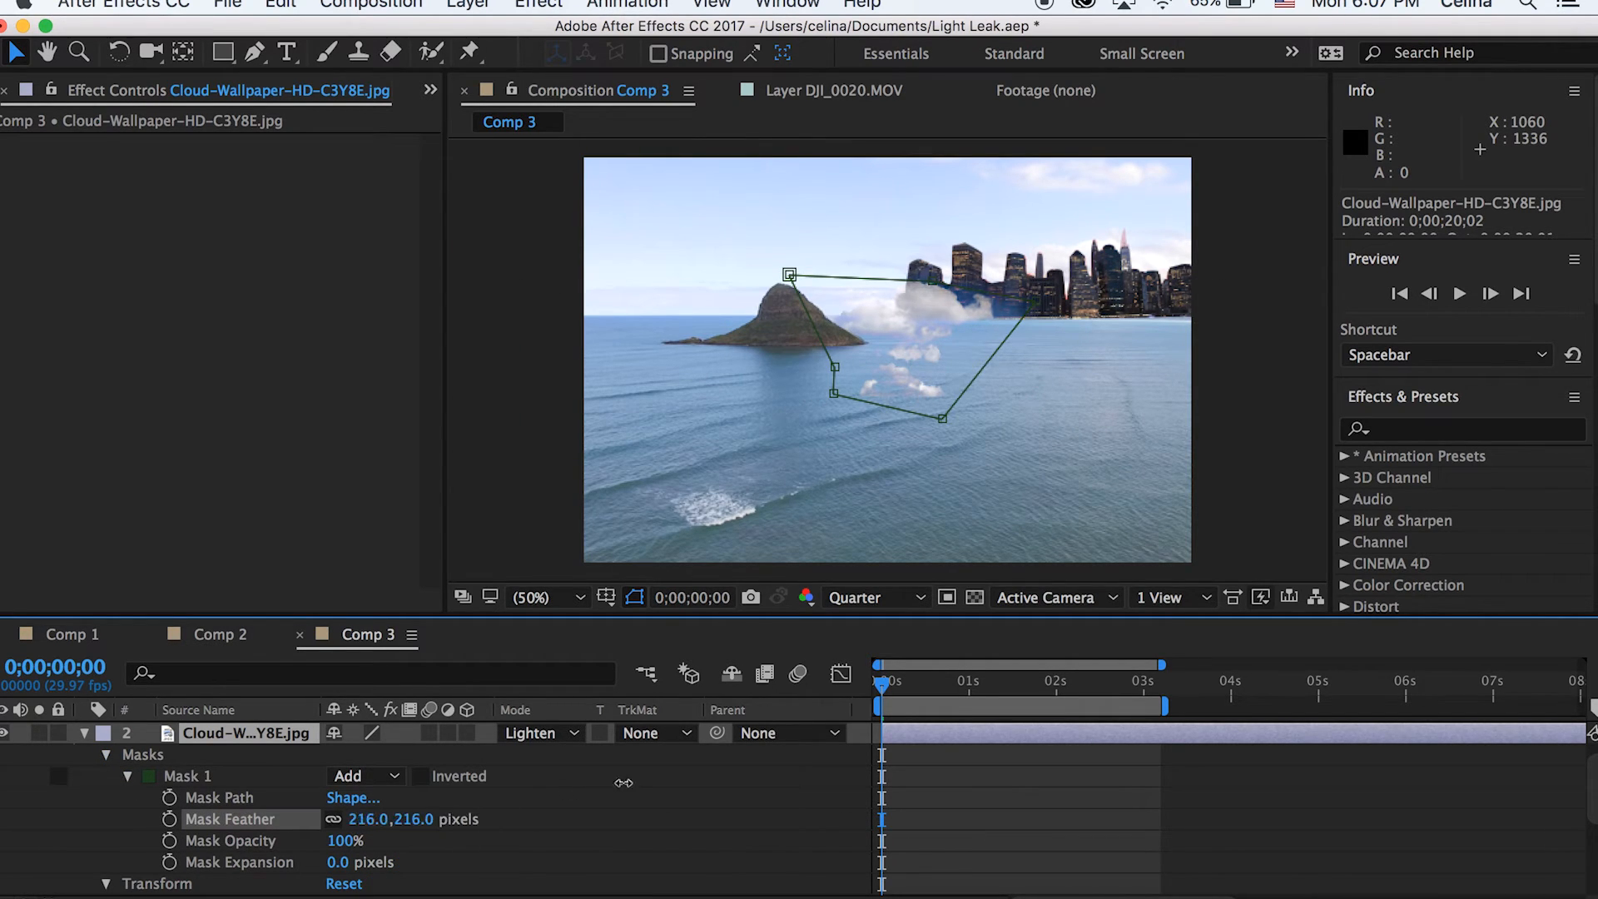
pyautogui.moveTo(624, 781); pyautogui.dragTo(675, 767)
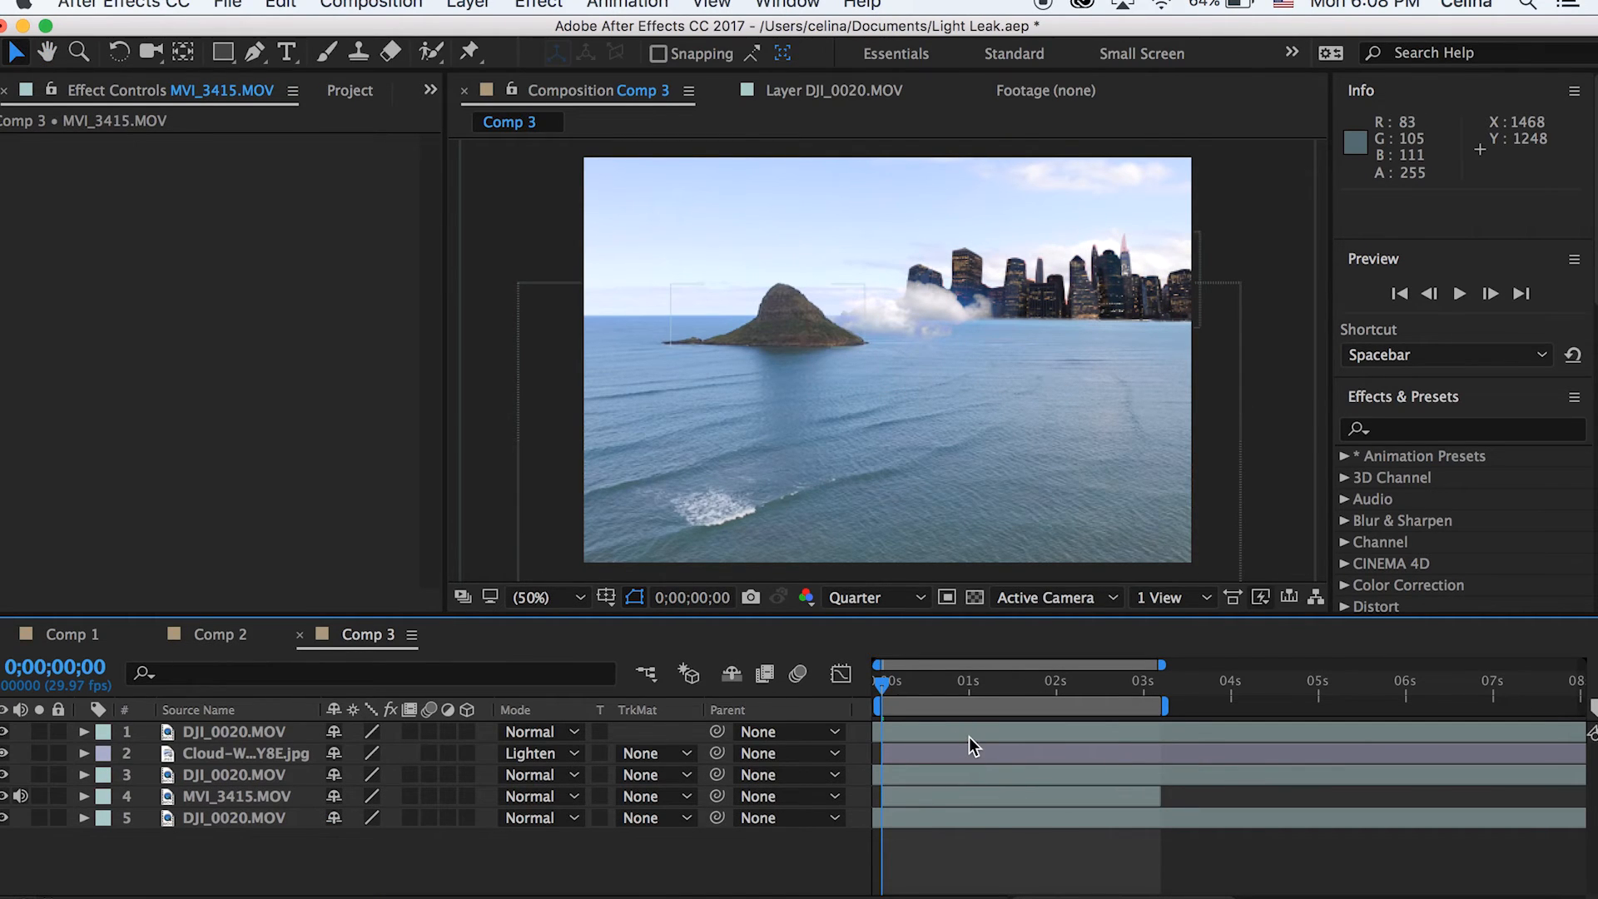
# Duplicate the cloud layer into three copies along the skyline base
pyautogui.click(235, 817)
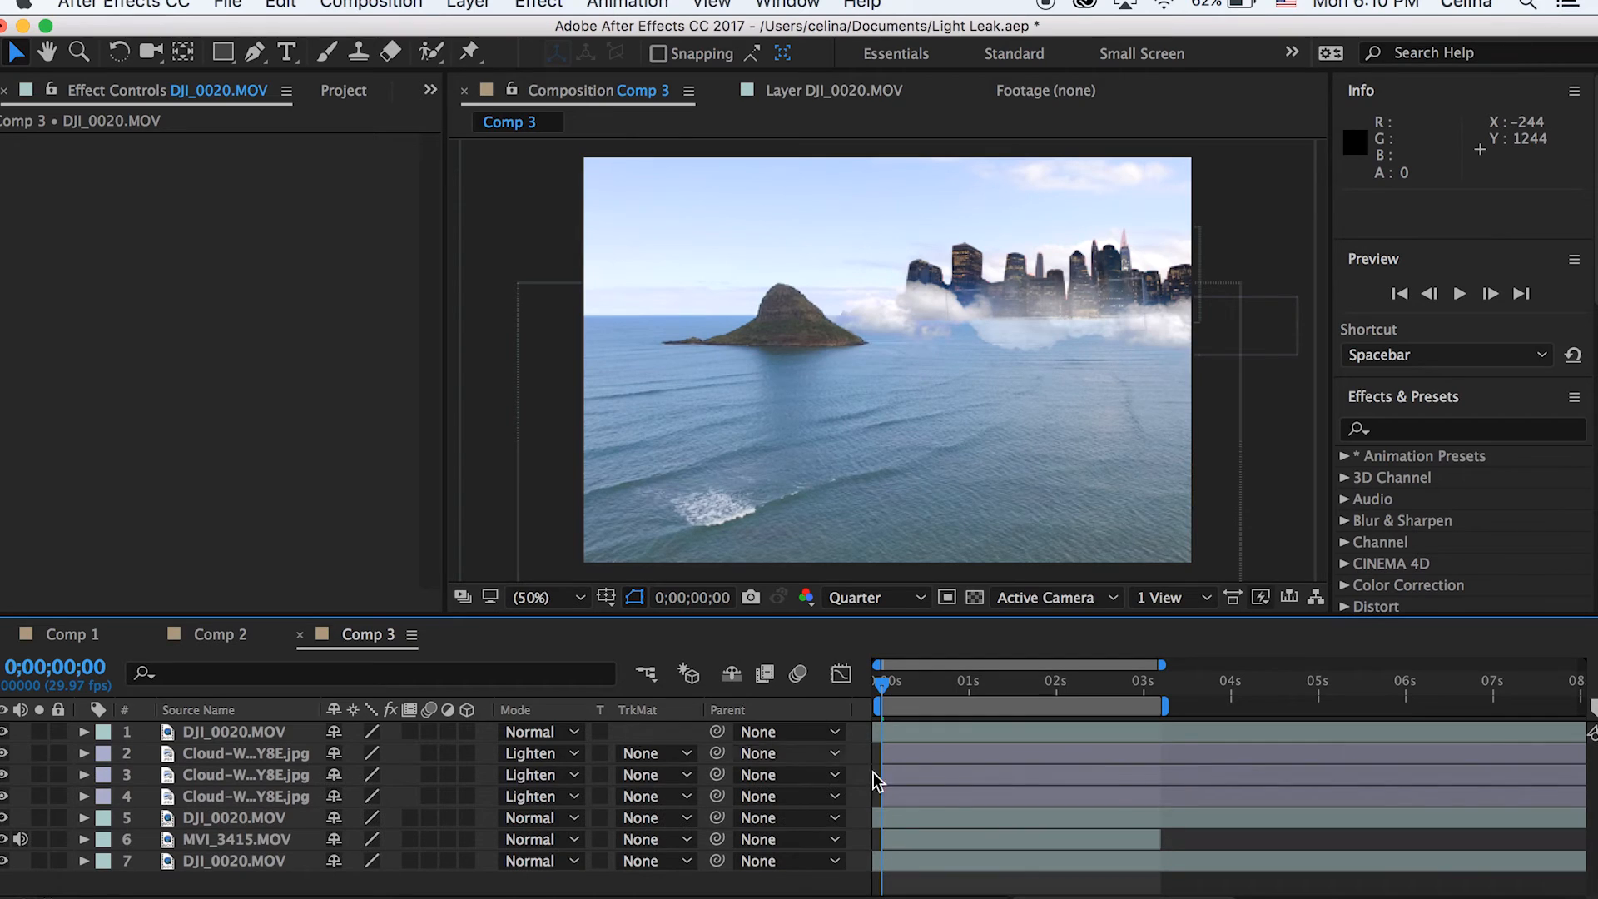
pyautogui.click(245, 754)
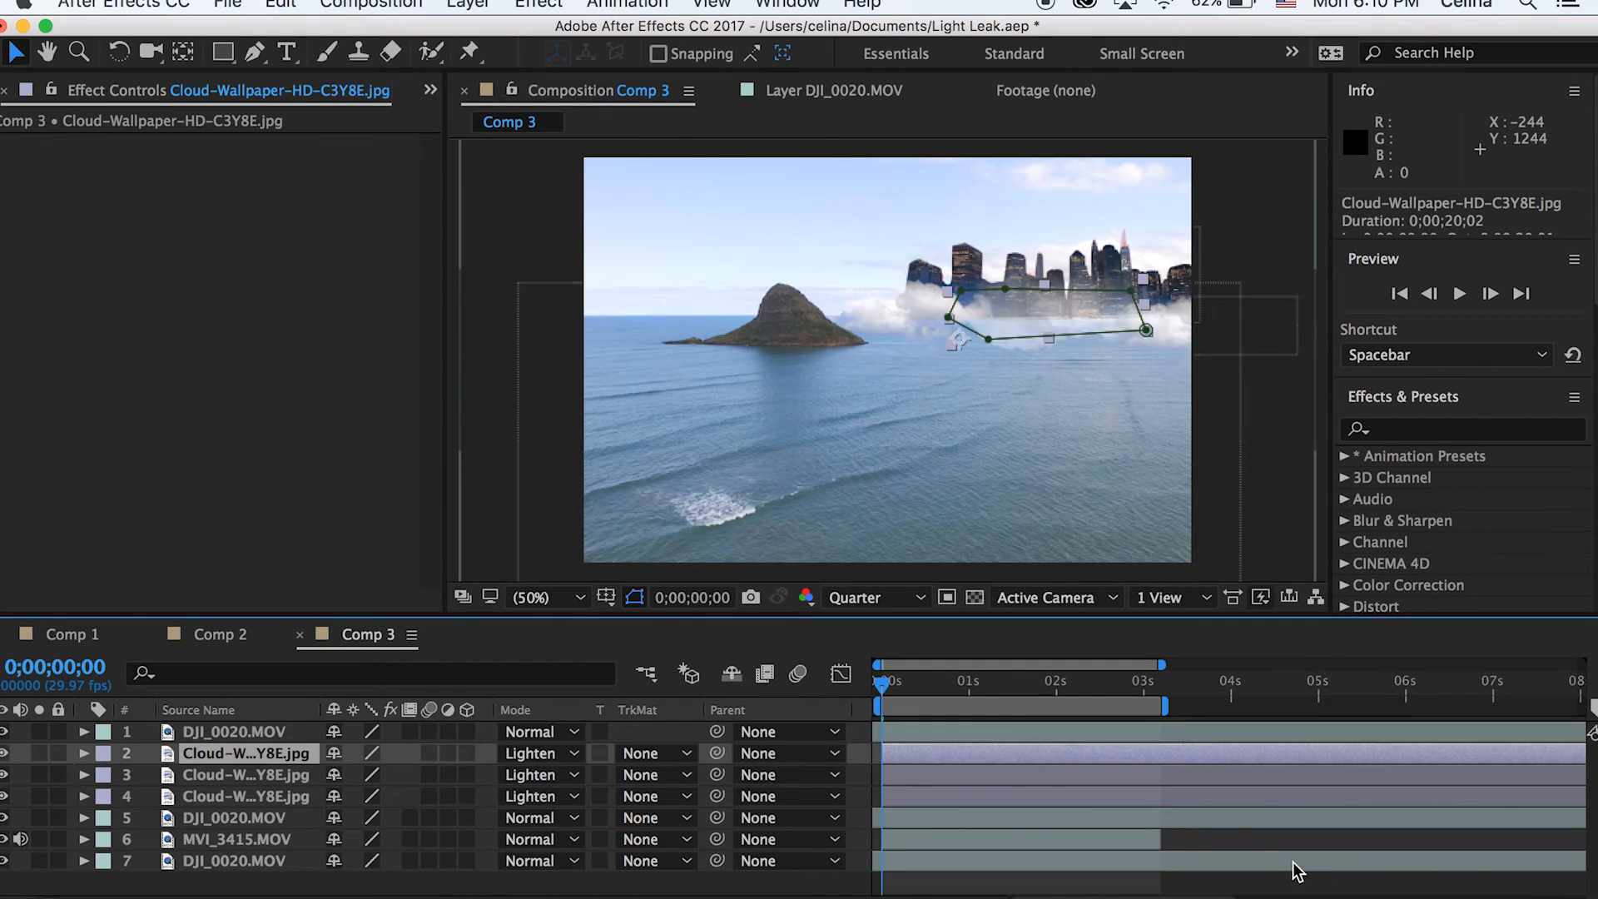
pyautogui.click(468, 5)
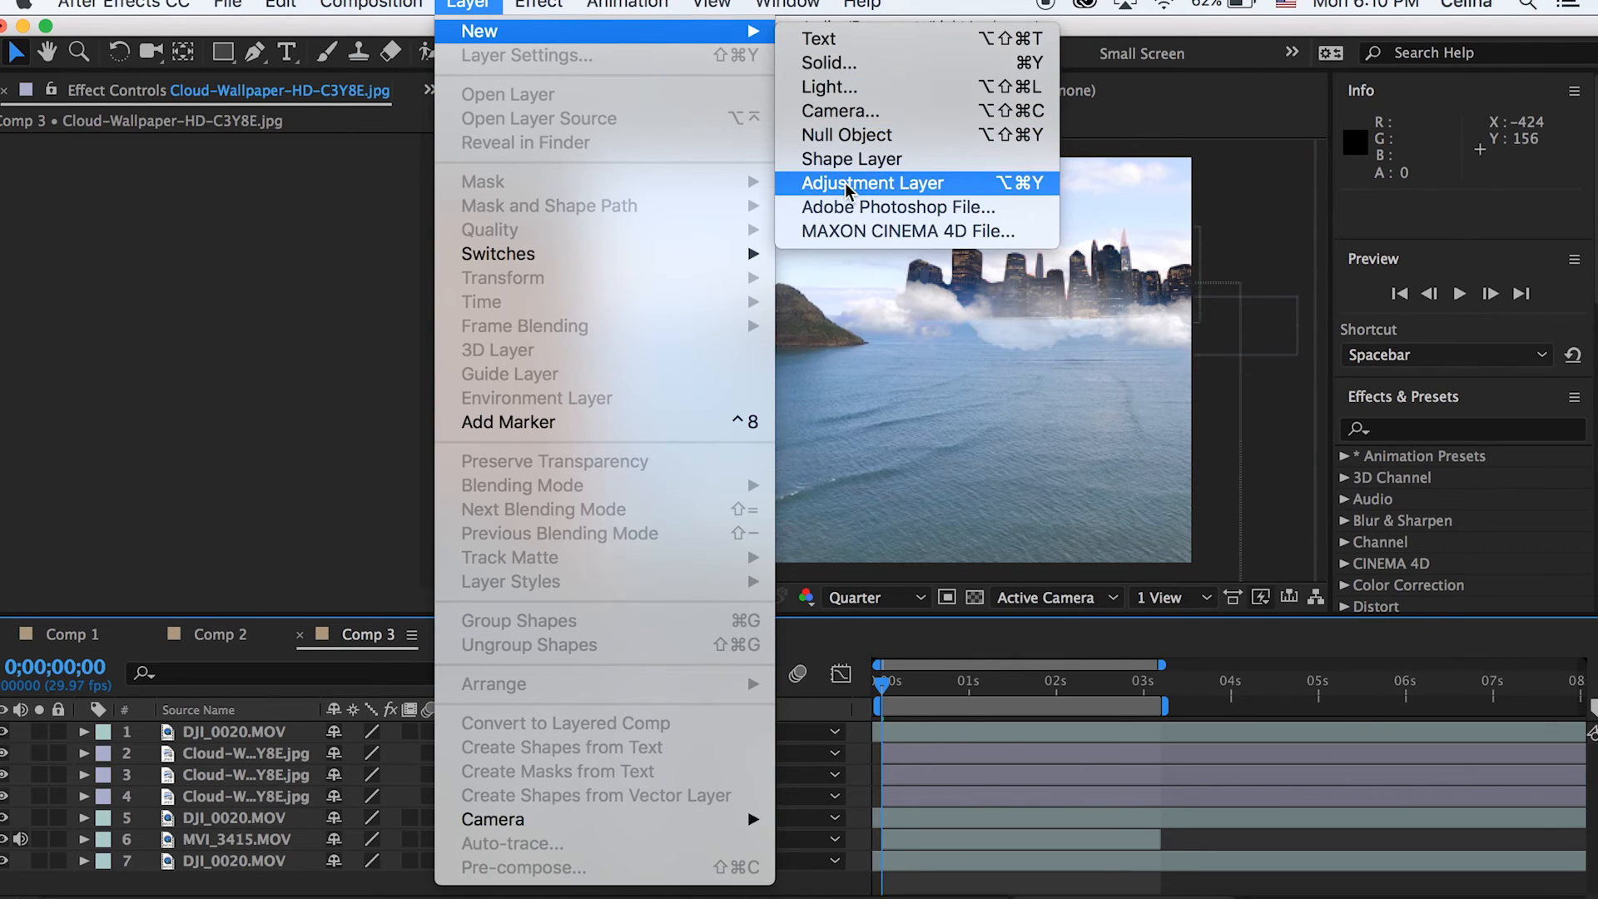
# Add an adjustment layer with Lumetri Color using the OSIRIS_M31 - Rec.709 creative look
pyautogui.click(871, 182)
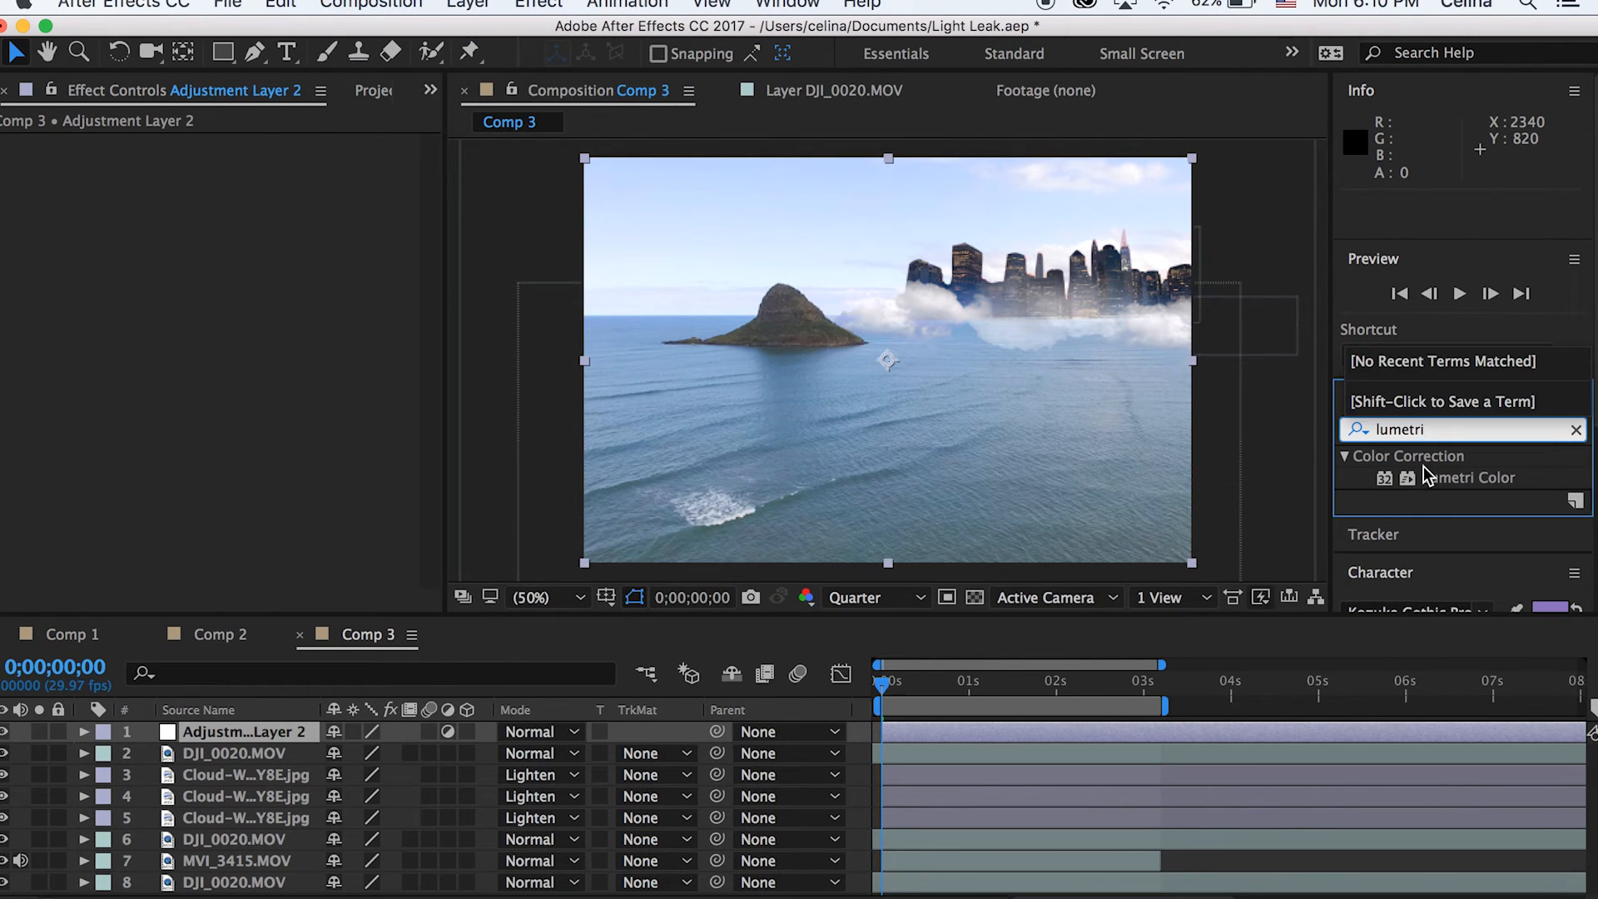
pyautogui.doubleClick(1471, 477)
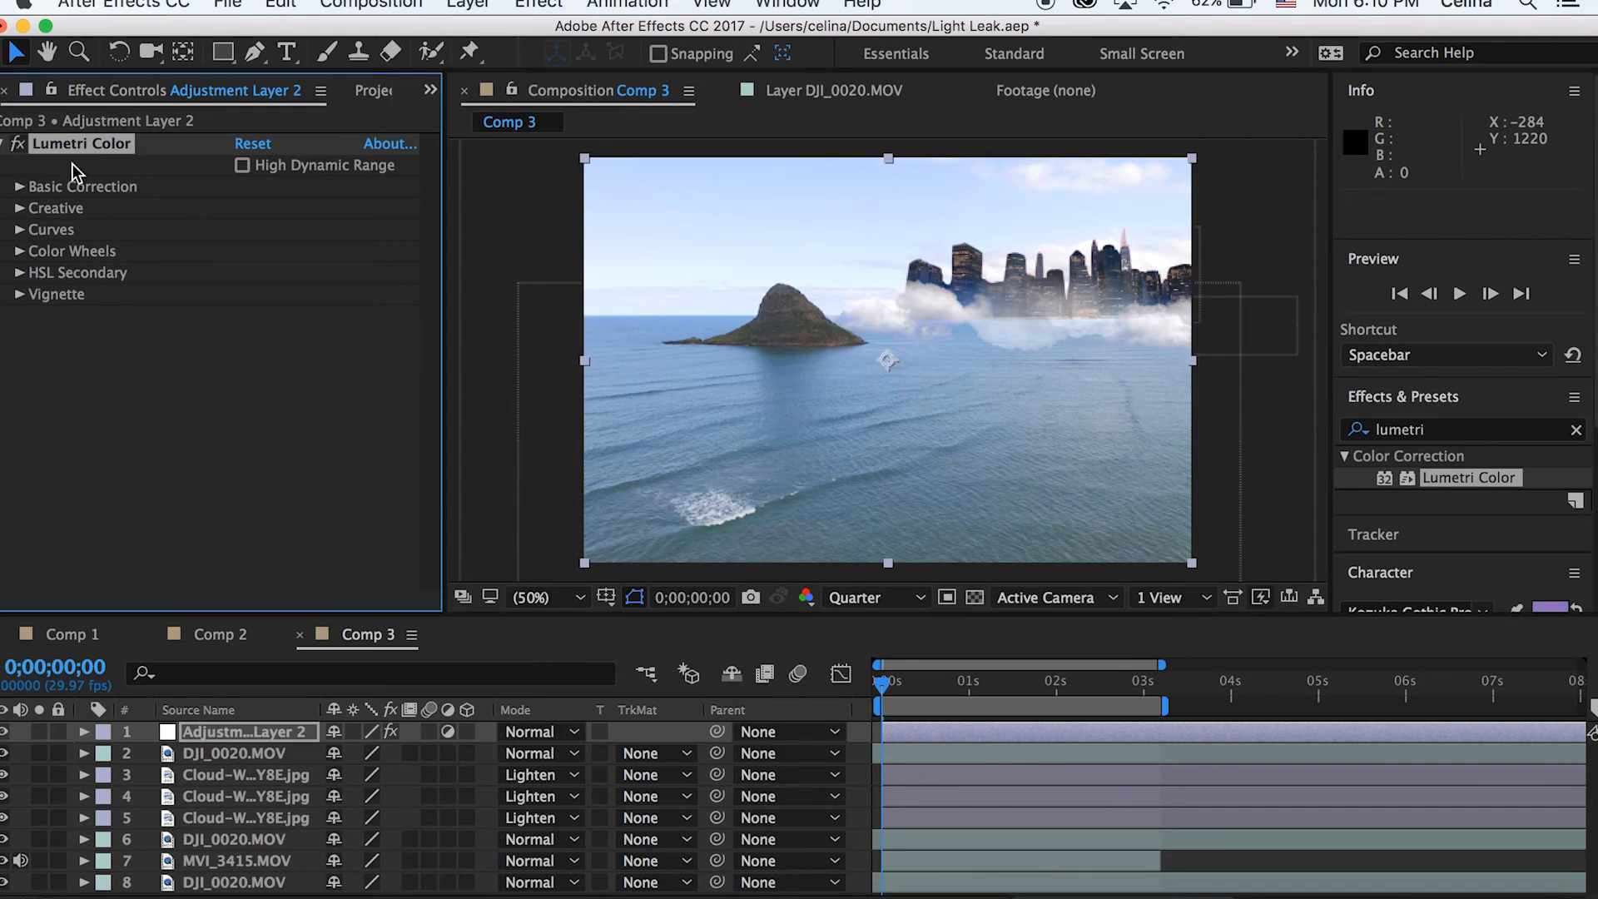
pyautogui.click(321, 250)
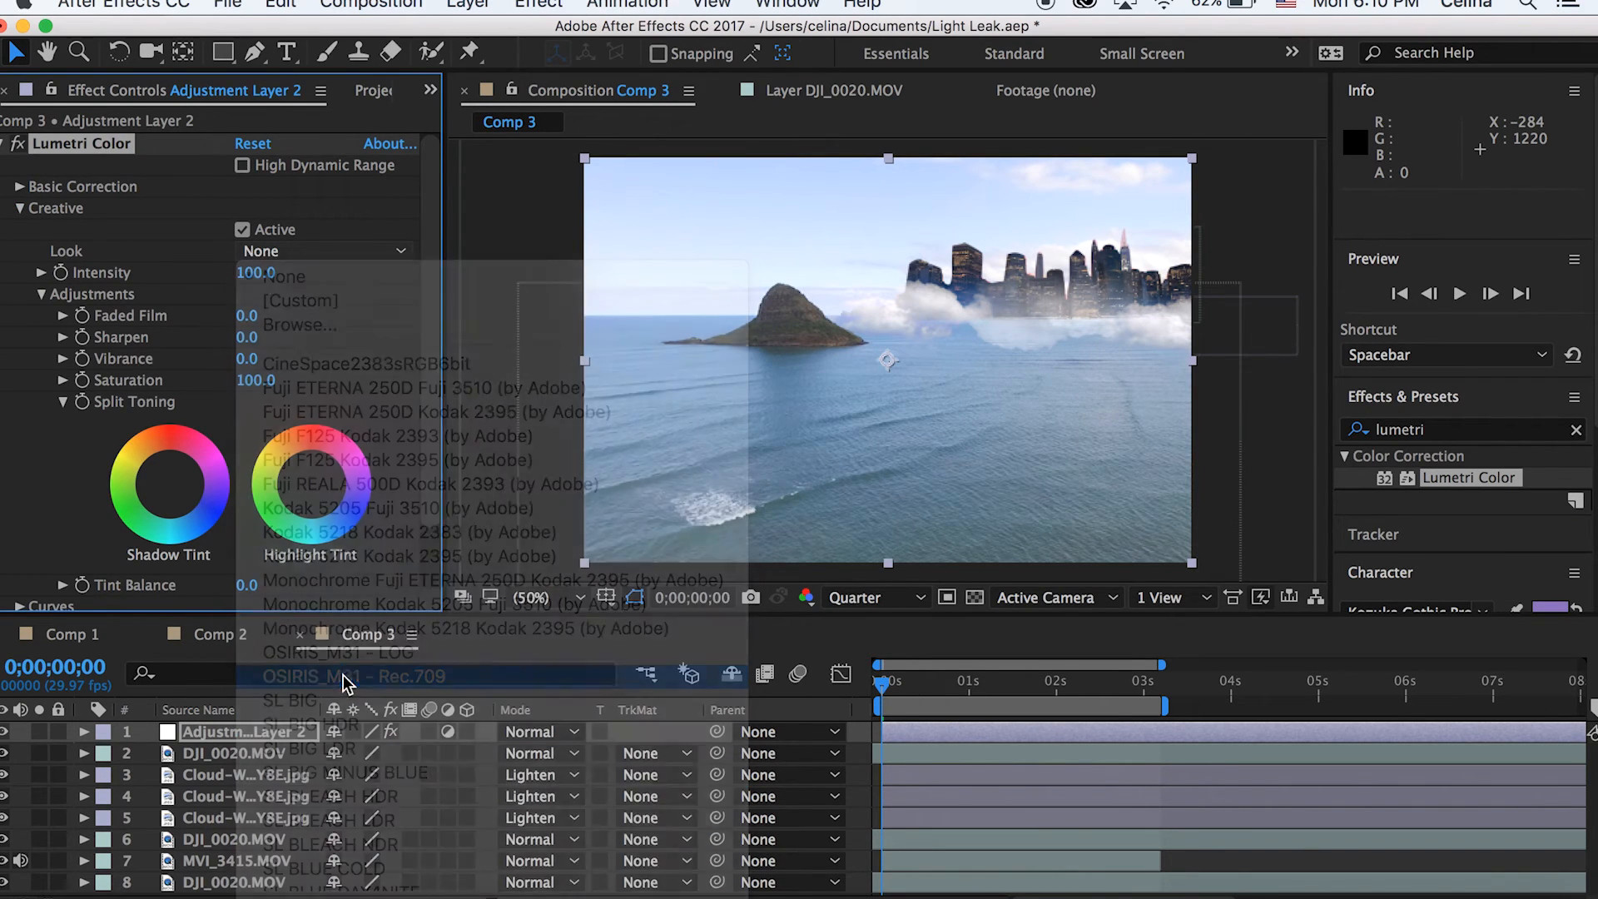
pyautogui.click(373, 676)
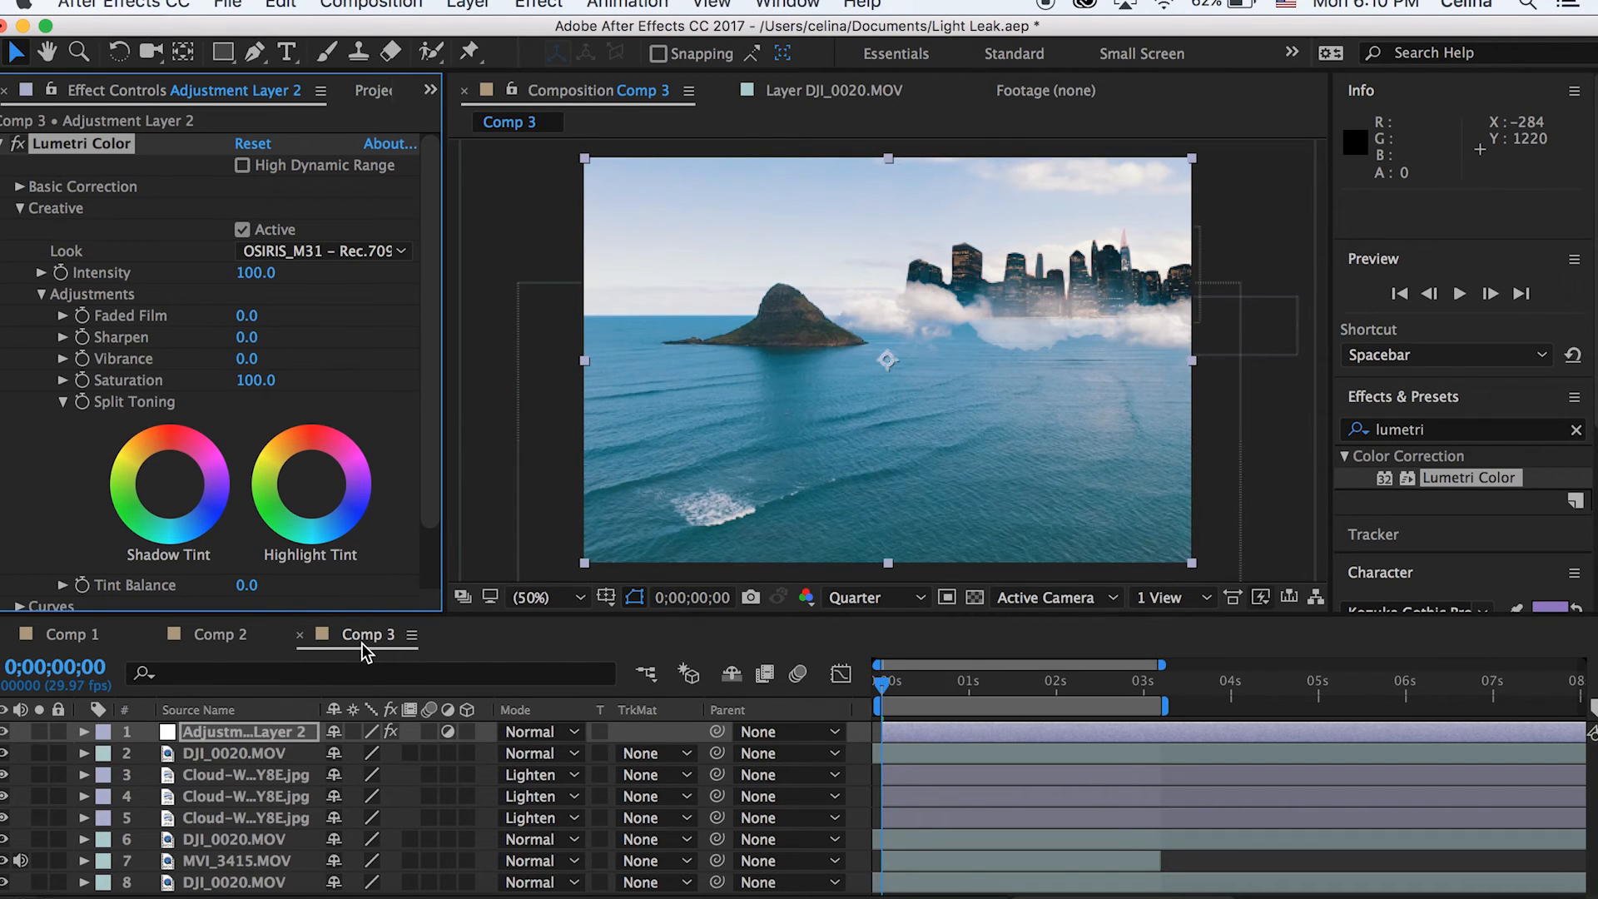
pyautogui.click(321, 251)
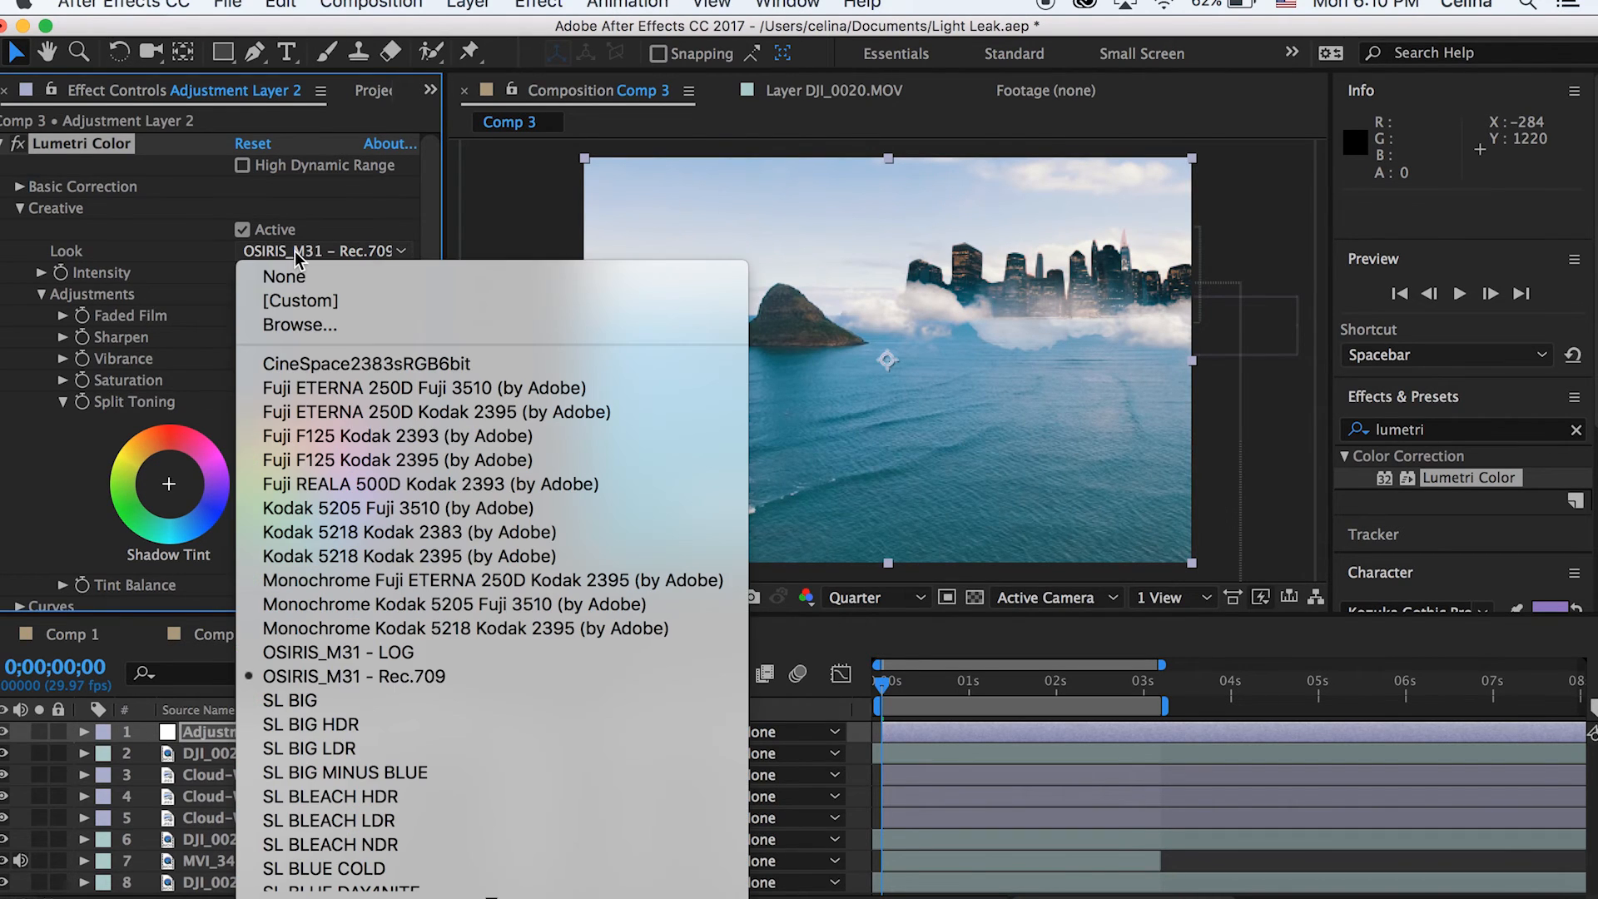
pyautogui.click(339, 653)
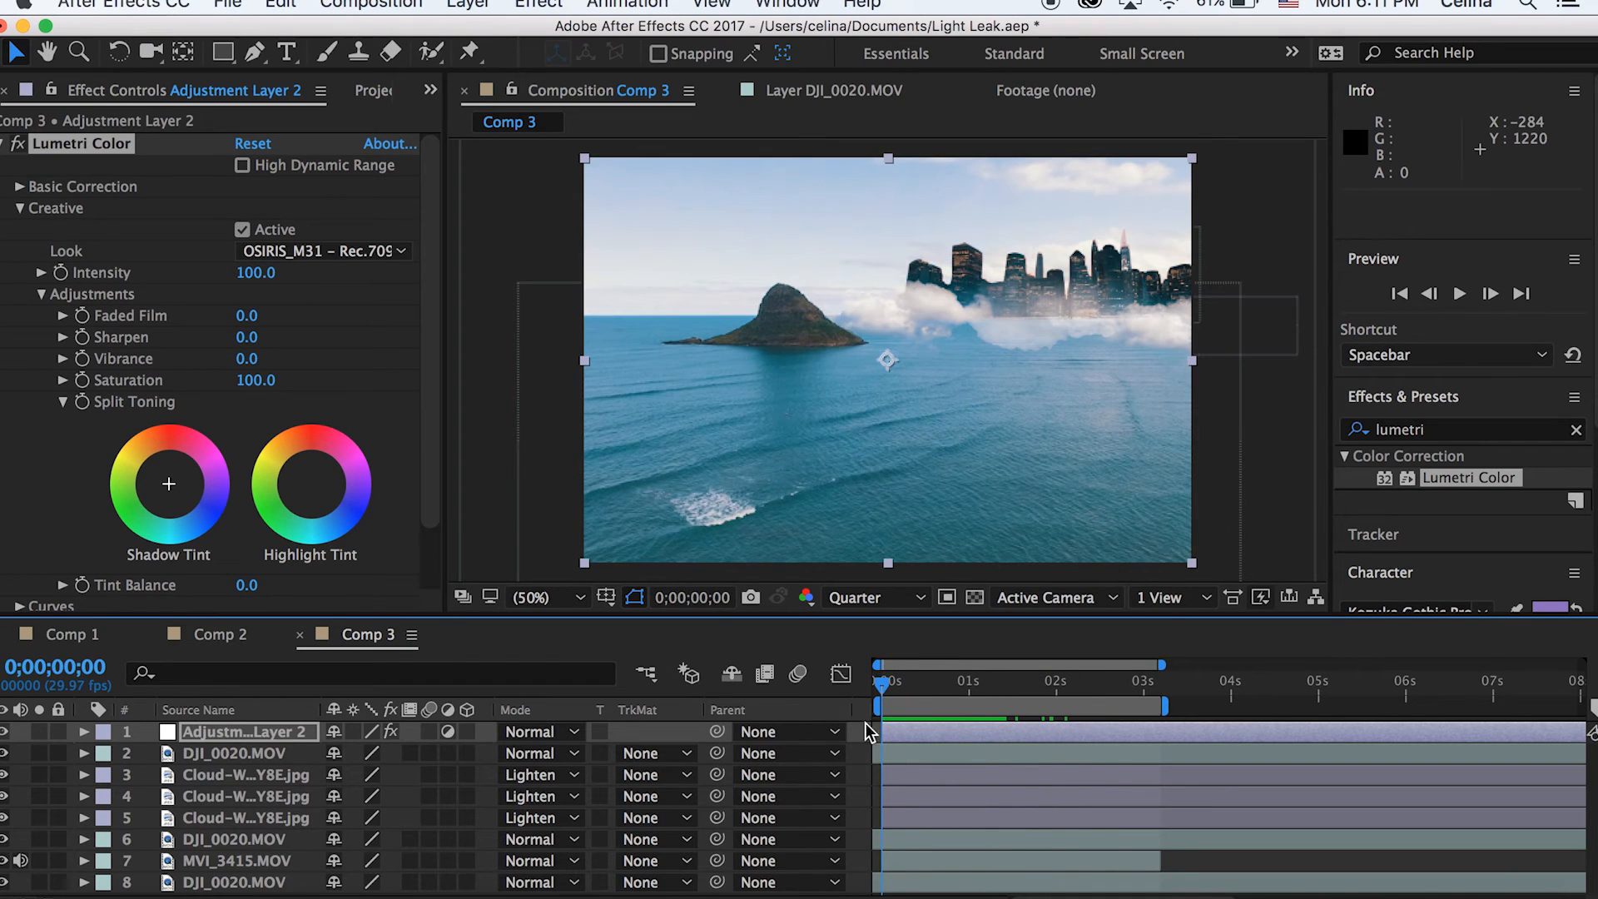
pyautogui.moveTo(790, 727)
pyautogui.write('hue')
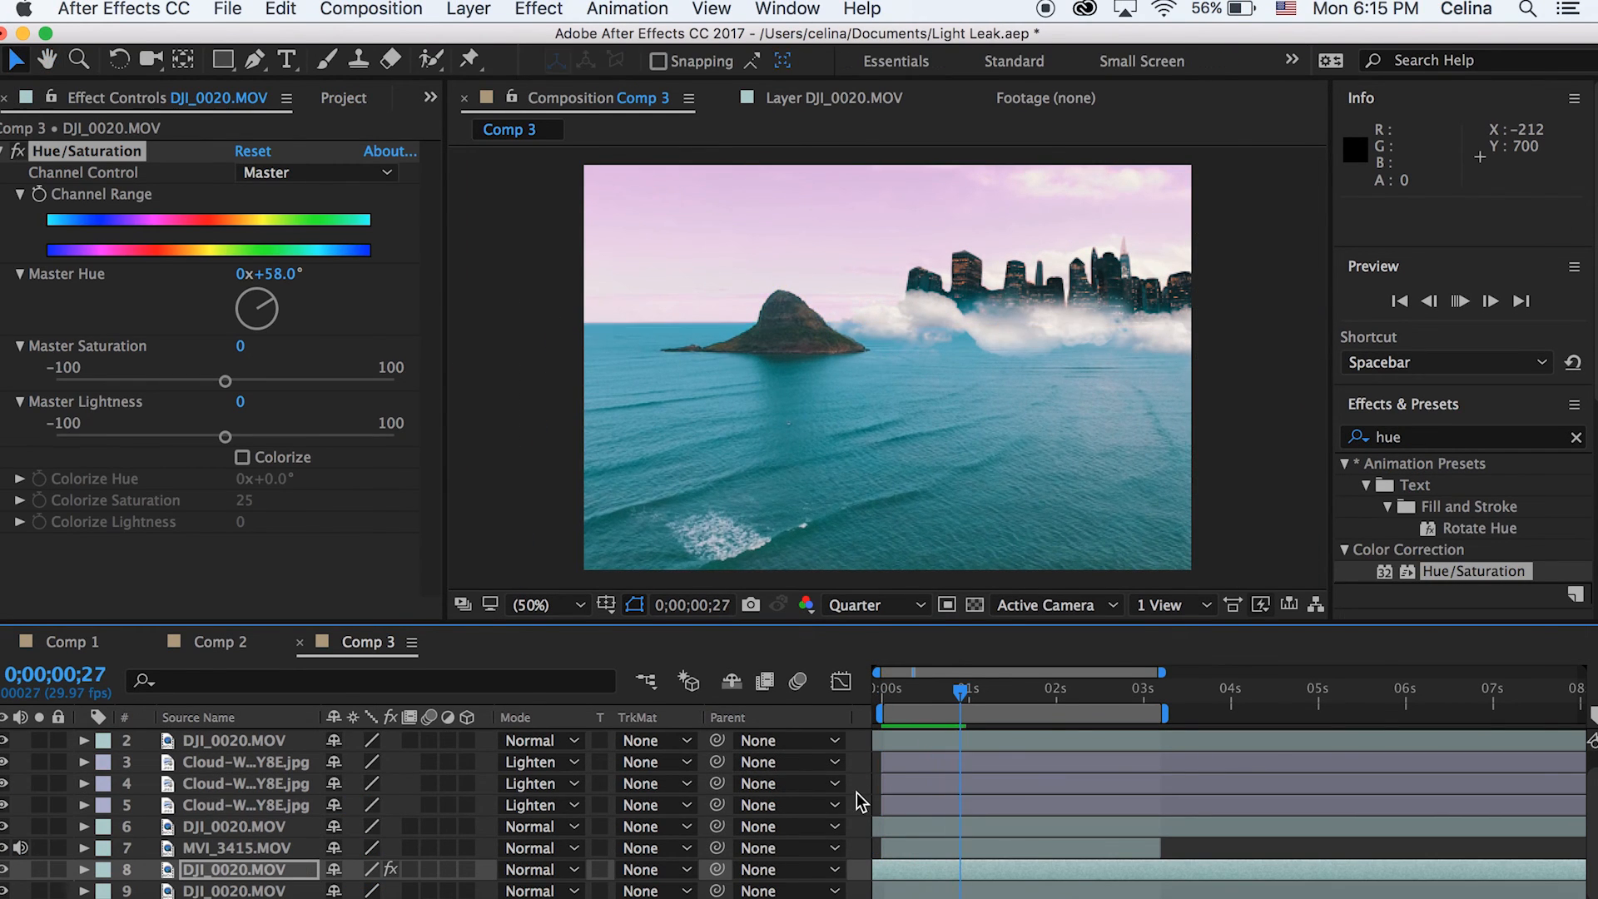
# Preview the composition with the +58° Hue/Saturation pink sky grade applied
pyautogui.press('space')
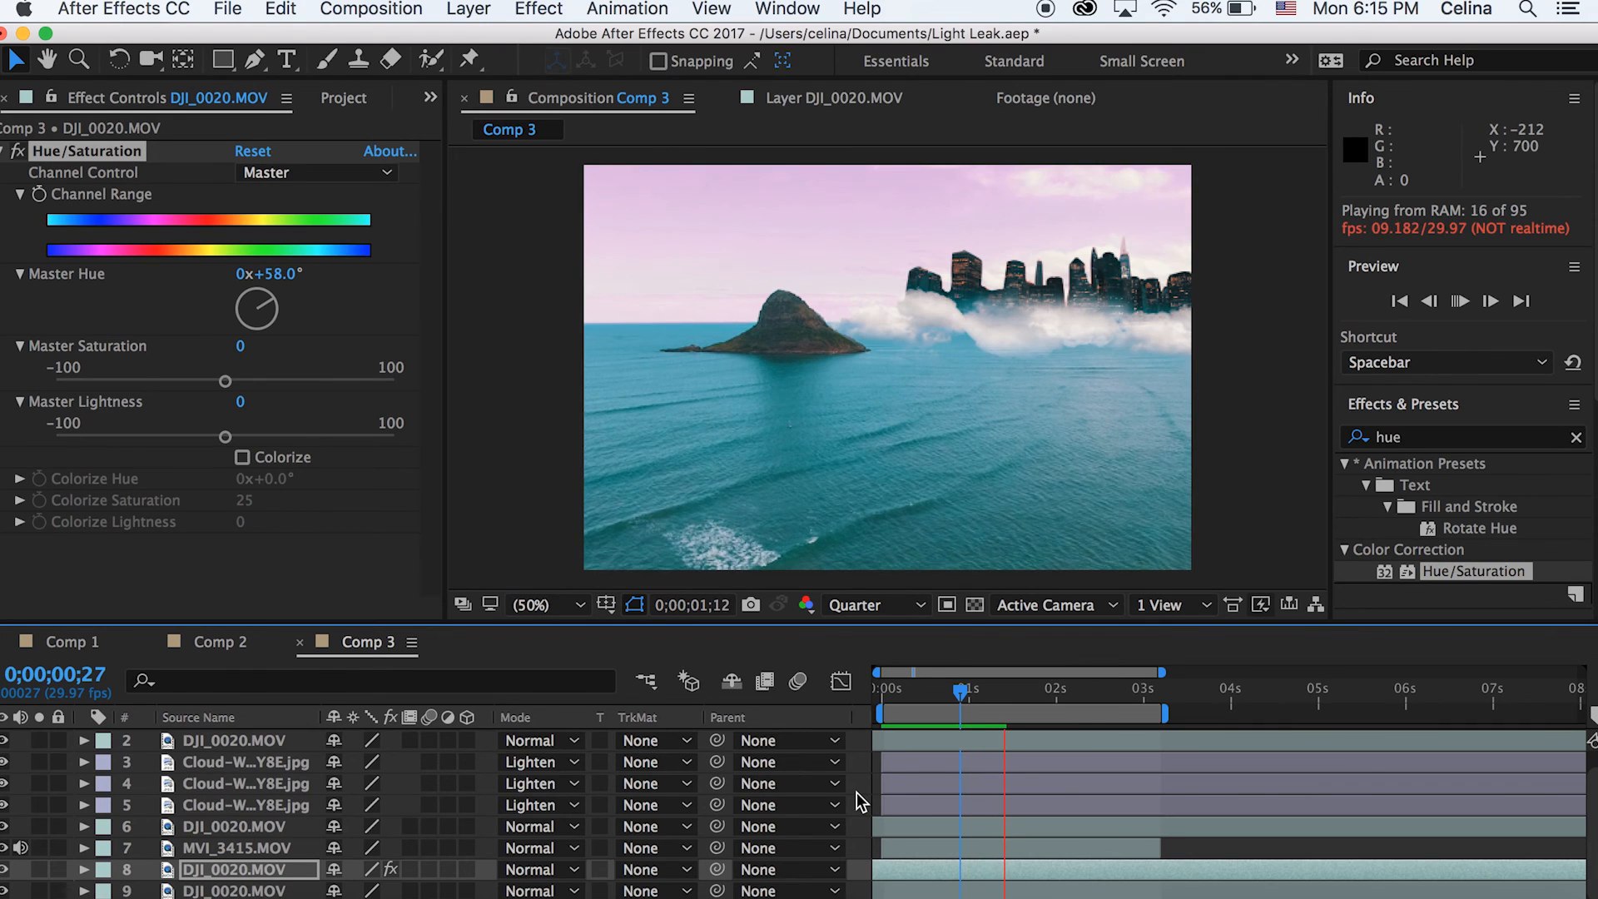